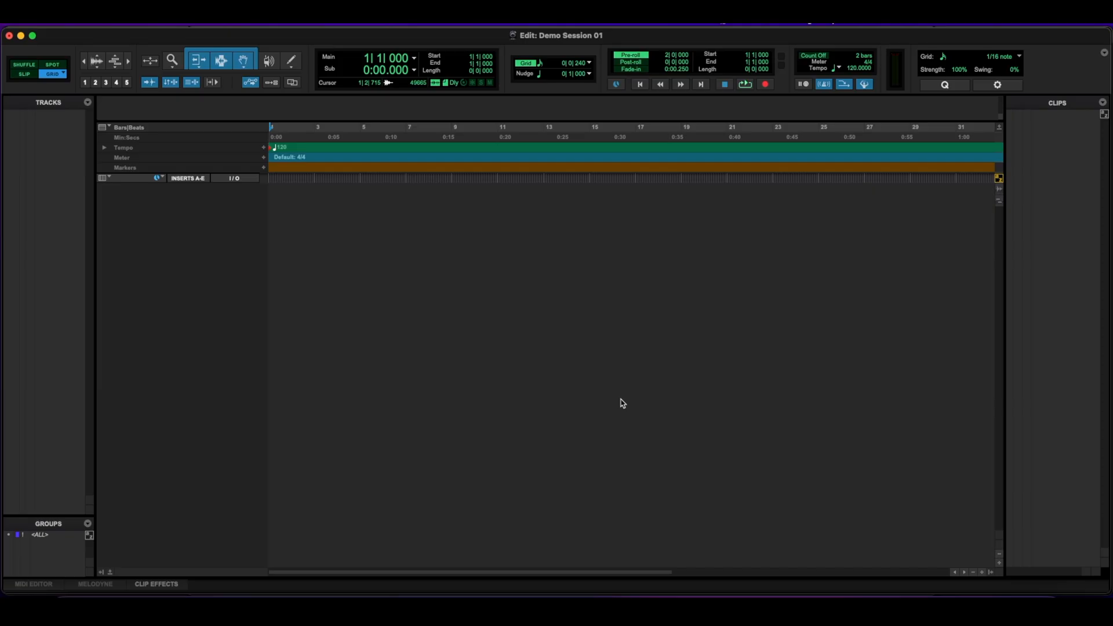
mouse_move(614, 403)
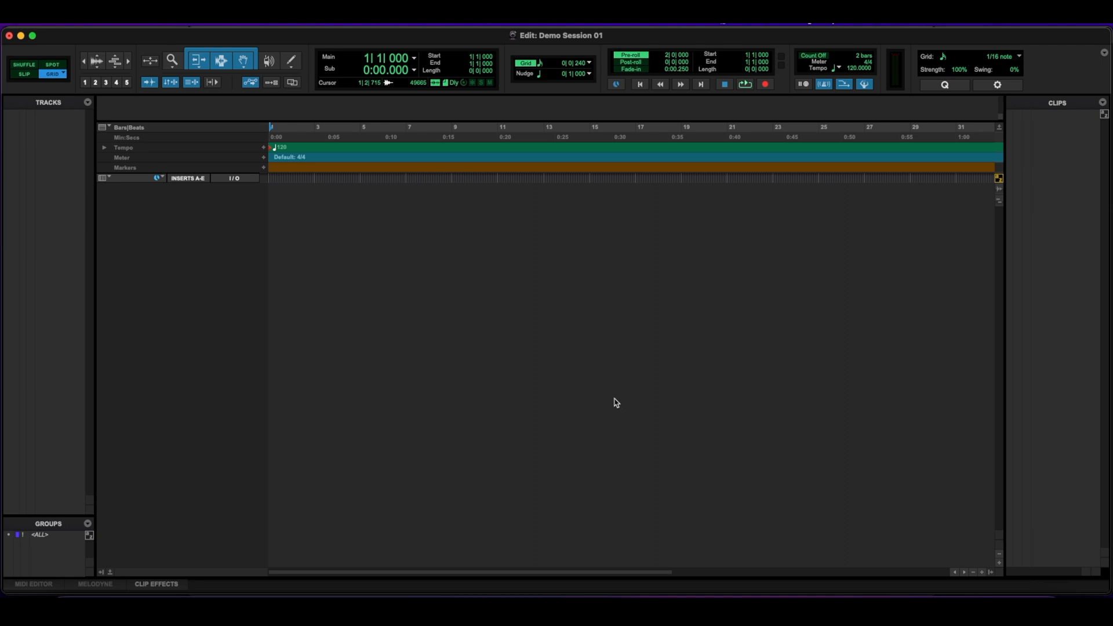
mouse_move(485, 359)
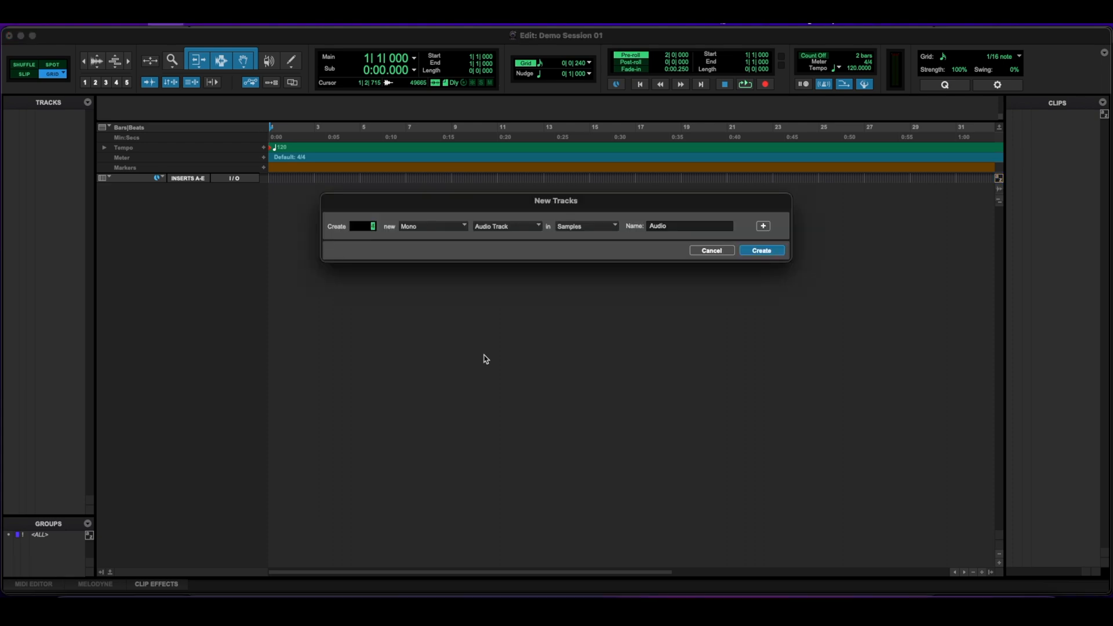
Step: Create four mono audio tracks, Audio 1 through Audio 4, from the New Tracks dialog
click(761, 250)
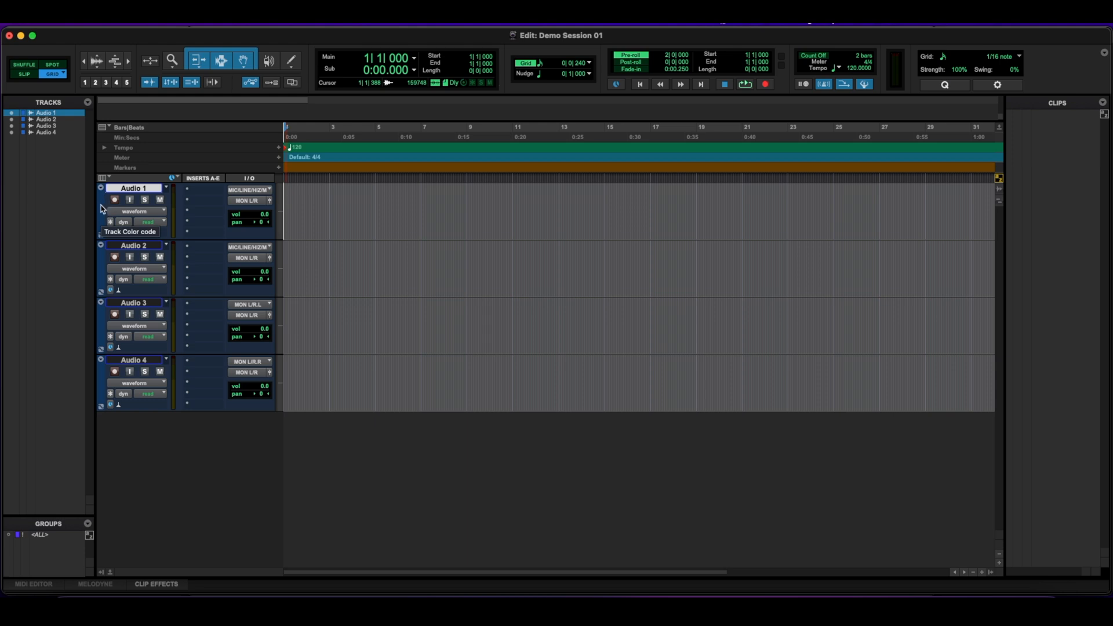
Step: Colour Audio 1 bright red after trying magenta, teal, green and dark red swatches
click(130, 231)
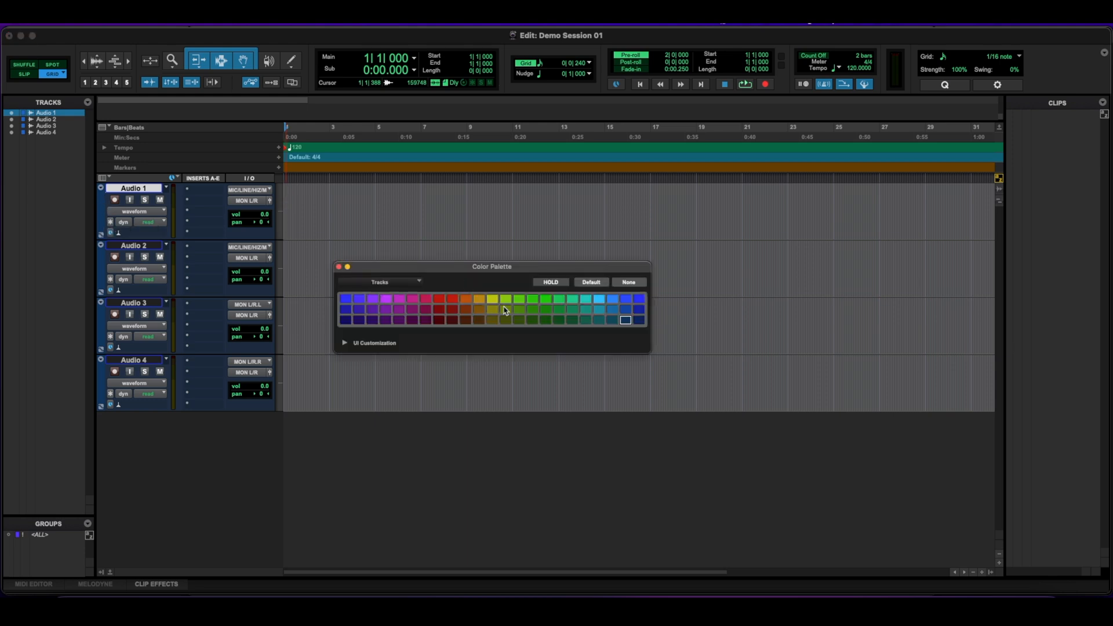
click(412, 299)
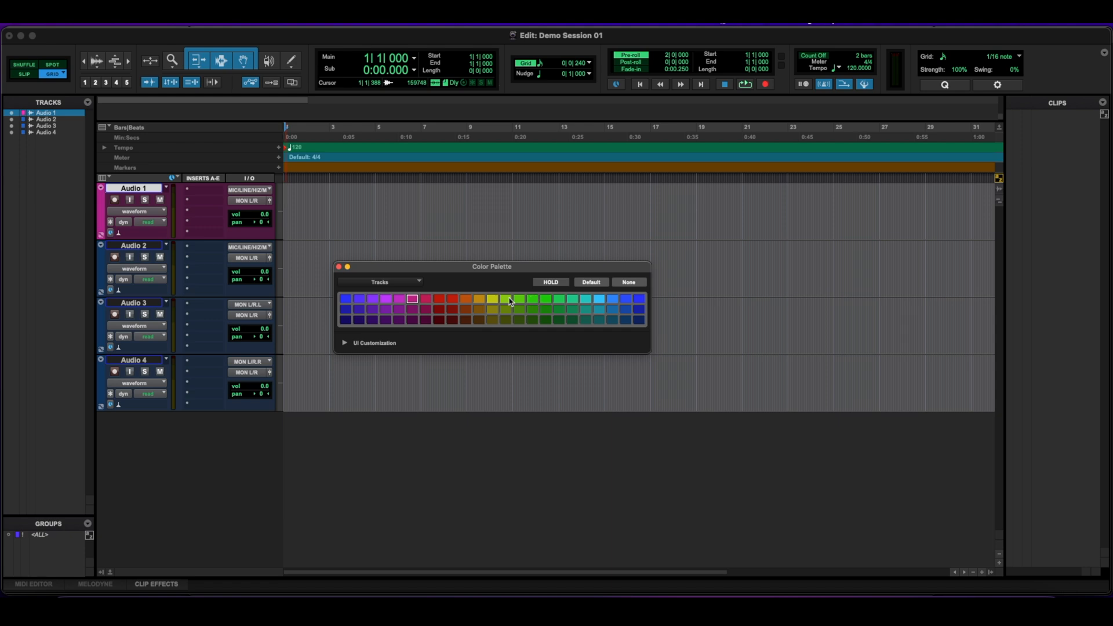
click(597, 299)
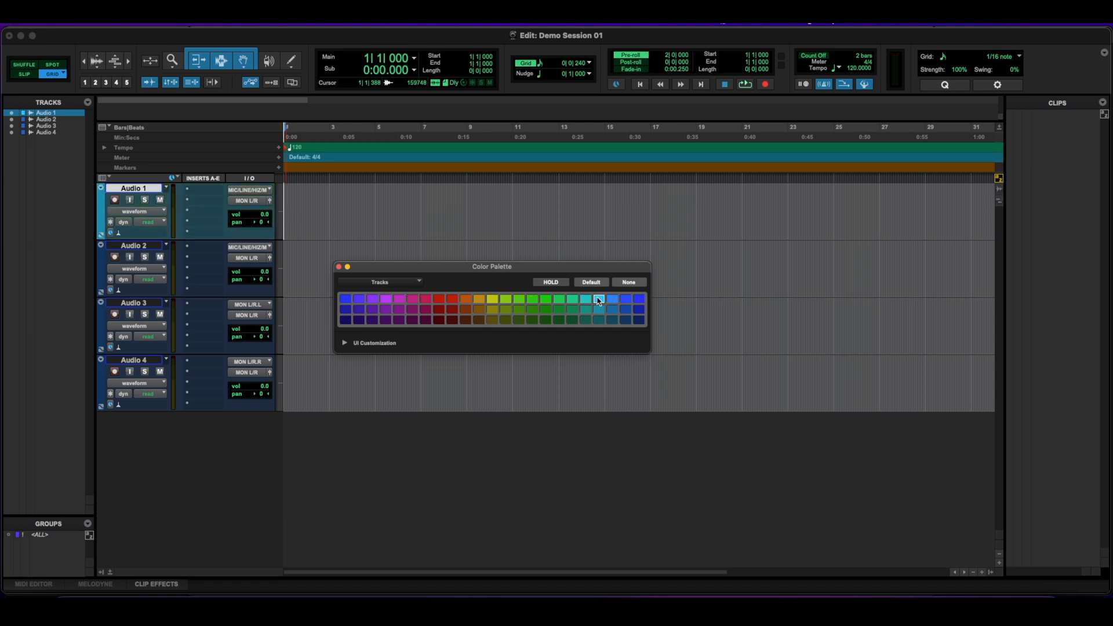
click(520, 308)
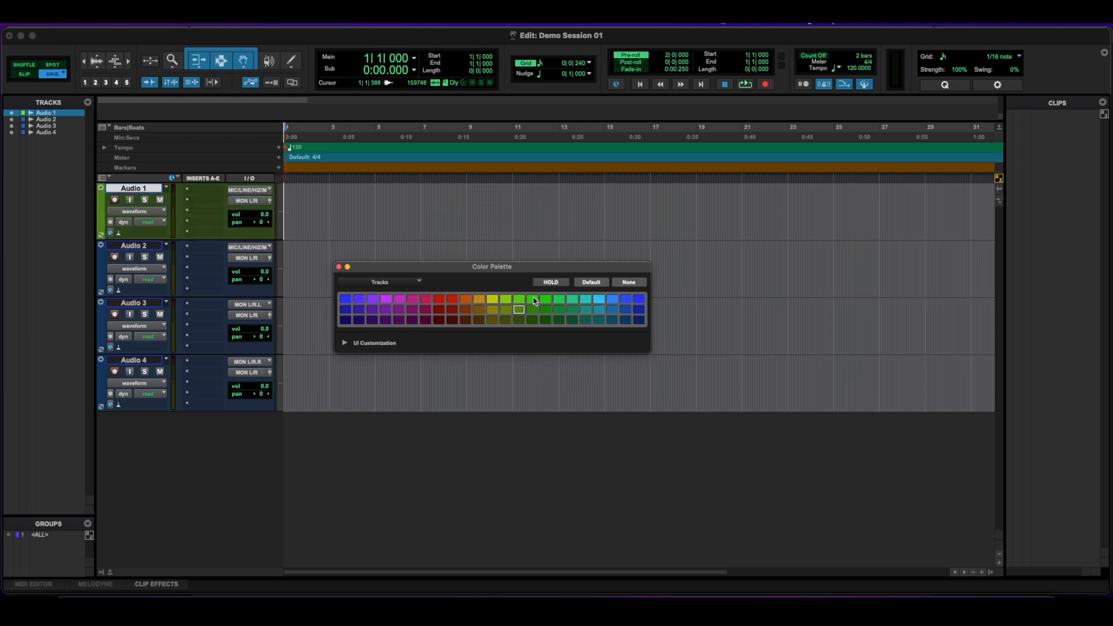
click(438, 310)
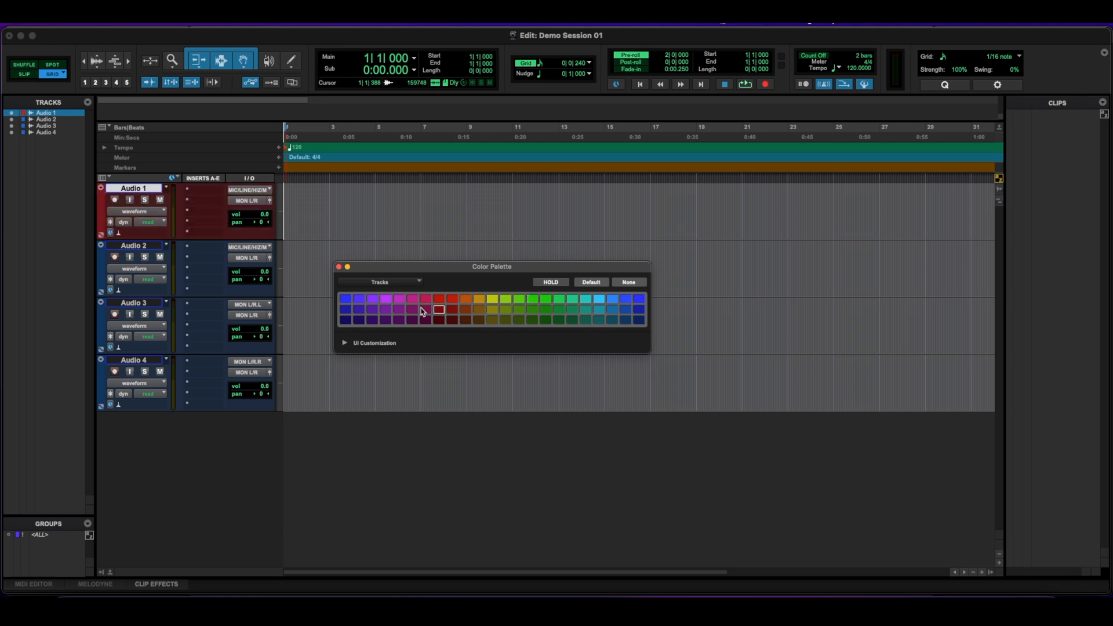
click(448, 299)
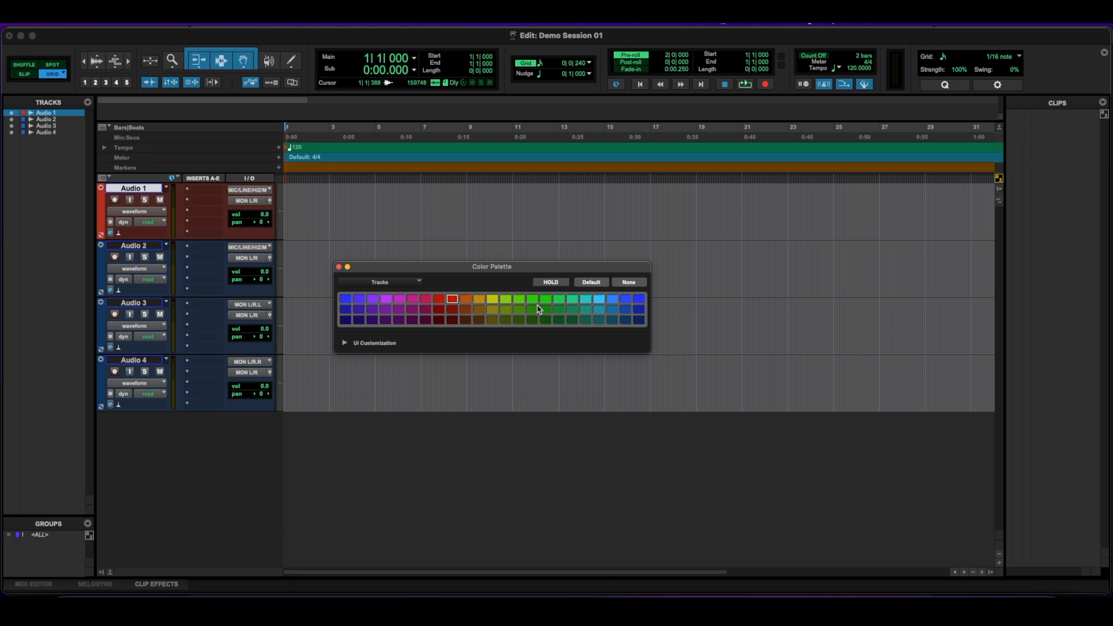
mouse_move(540, 316)
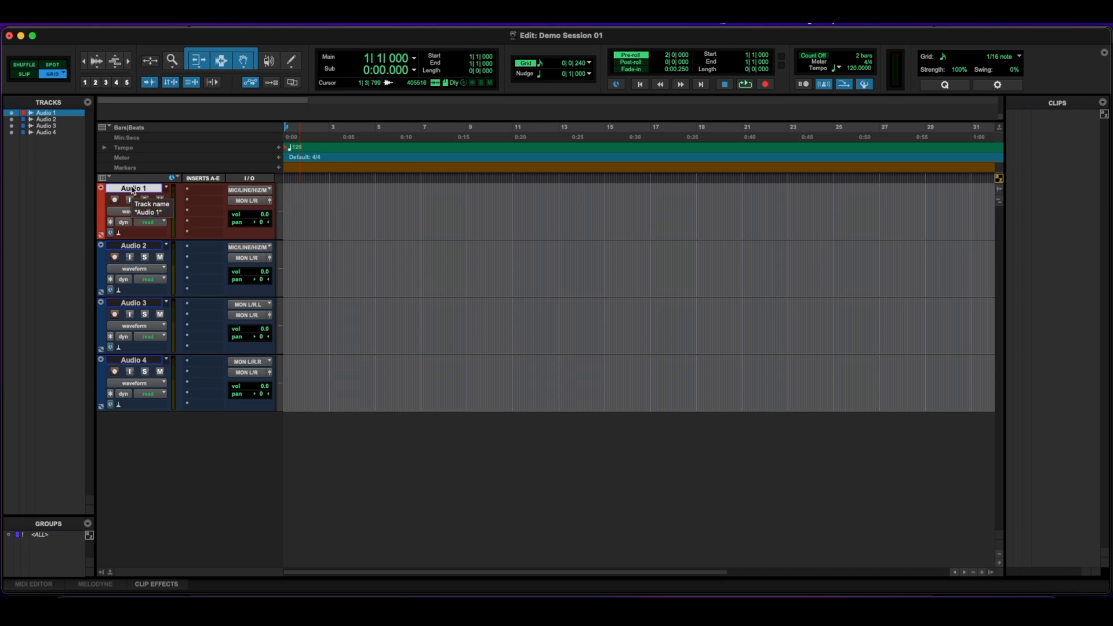
Step: Rename the Audio 1 track to Vox
double_click(136, 188)
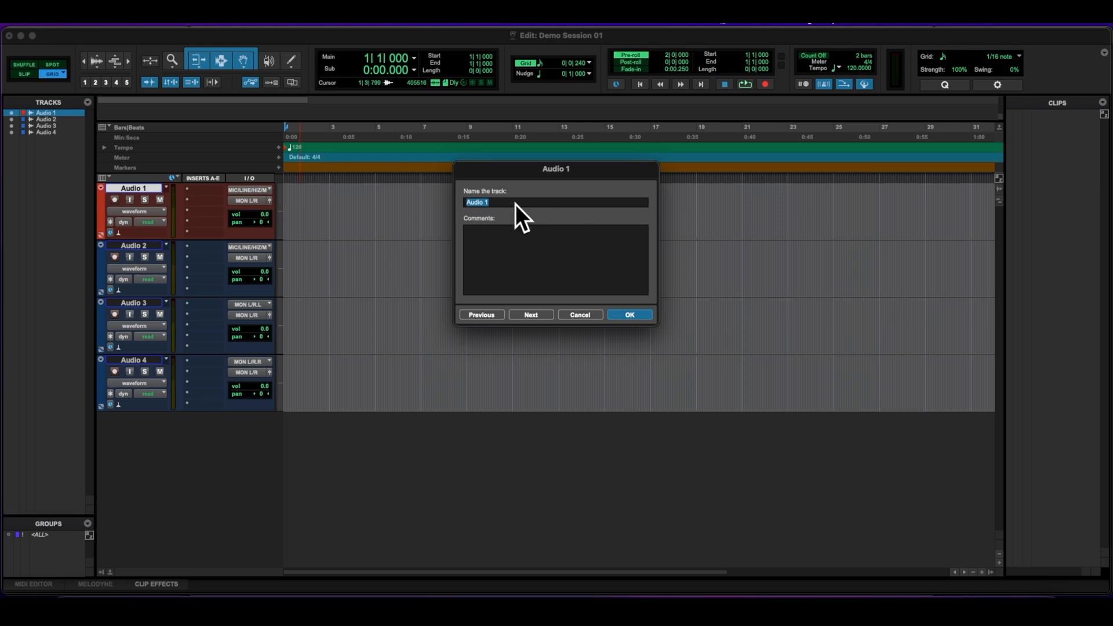
text(V)
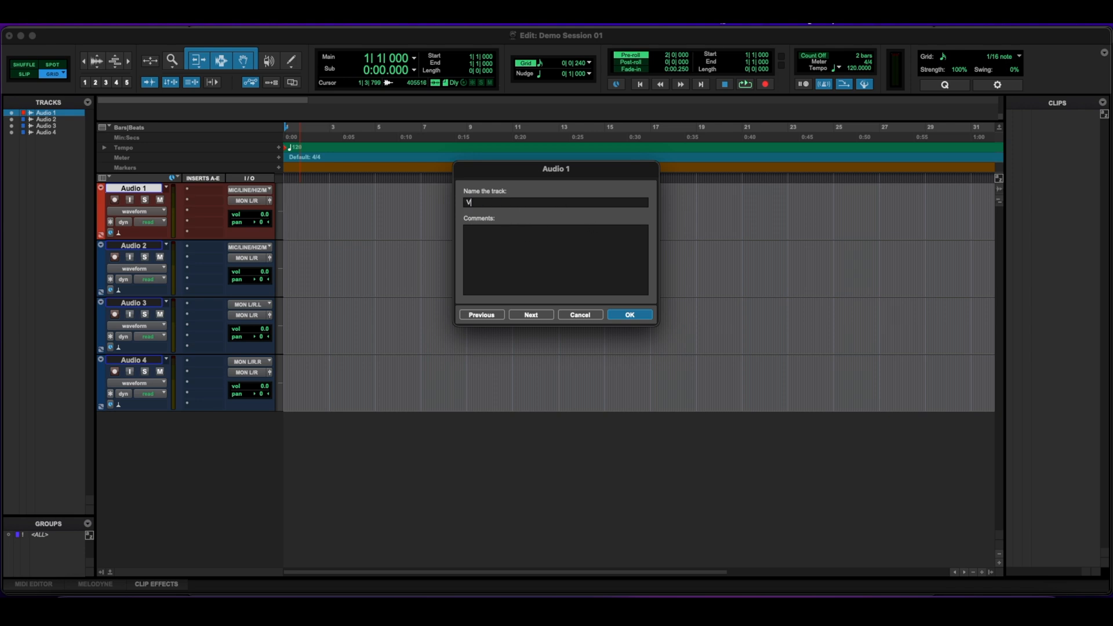
click(629, 315)
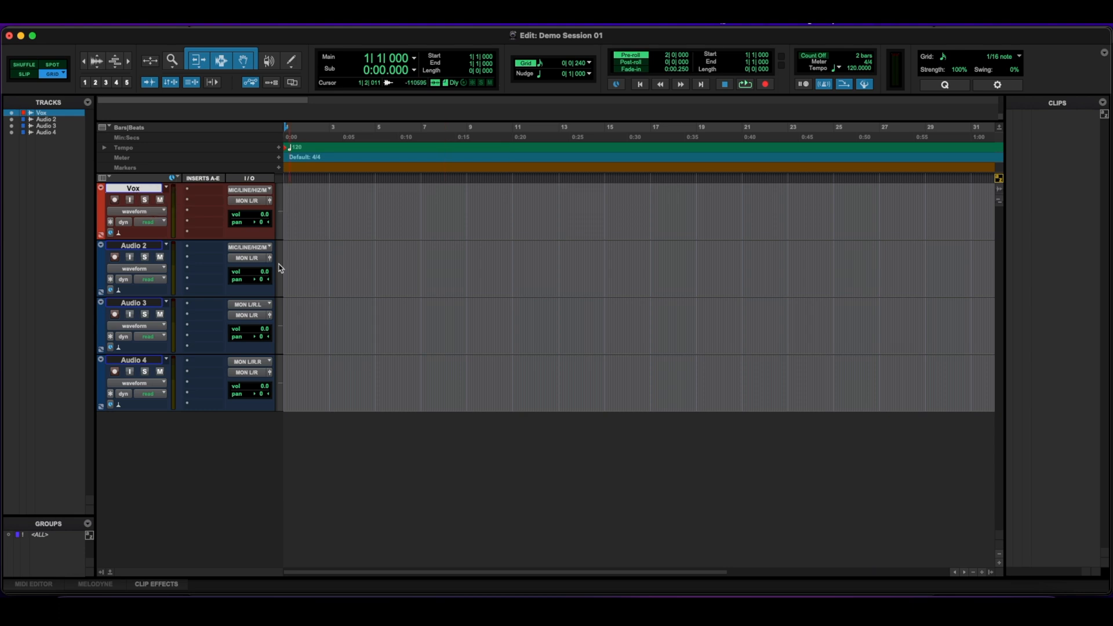
Step: Reopen Rename from the Vox track's right-click menu and dismiss it, keeping Vox
right_click(132, 187)
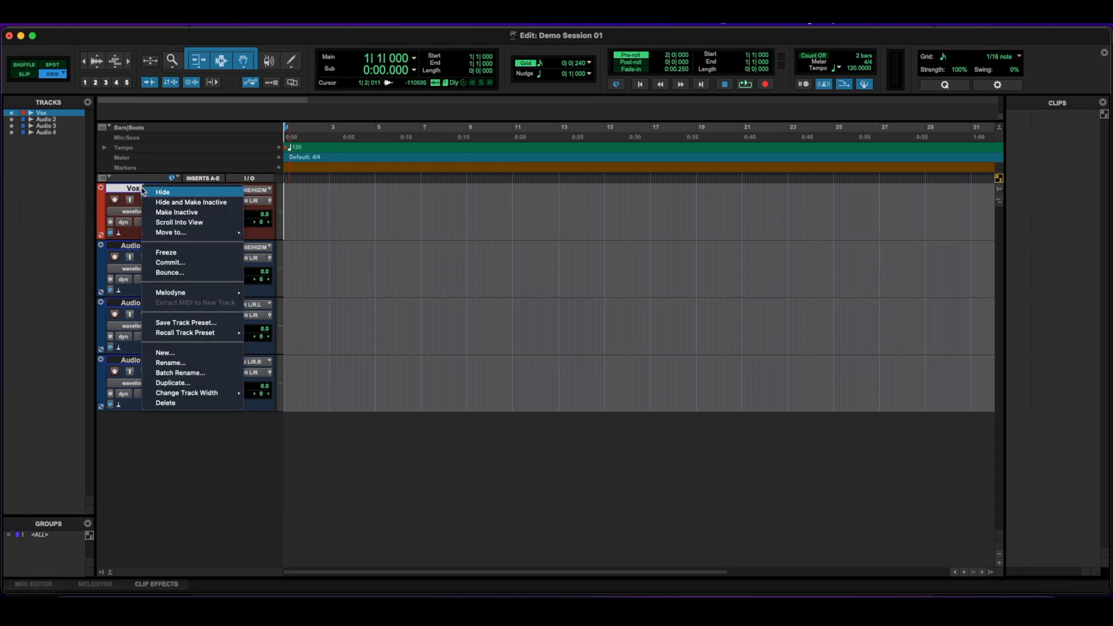
mouse_move(171, 363)
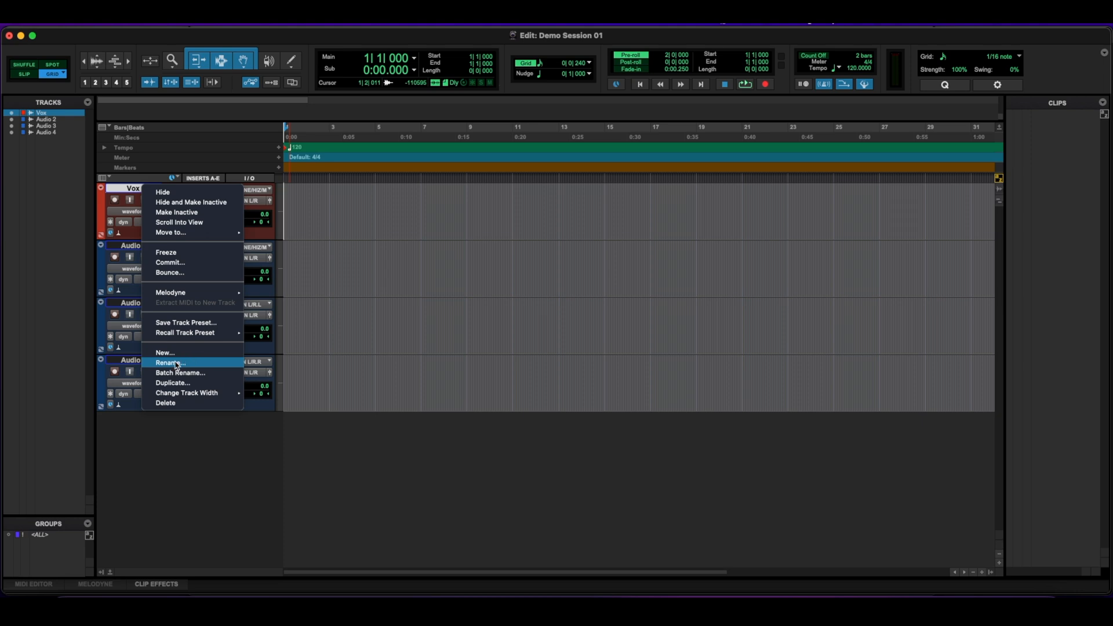
click(170, 361)
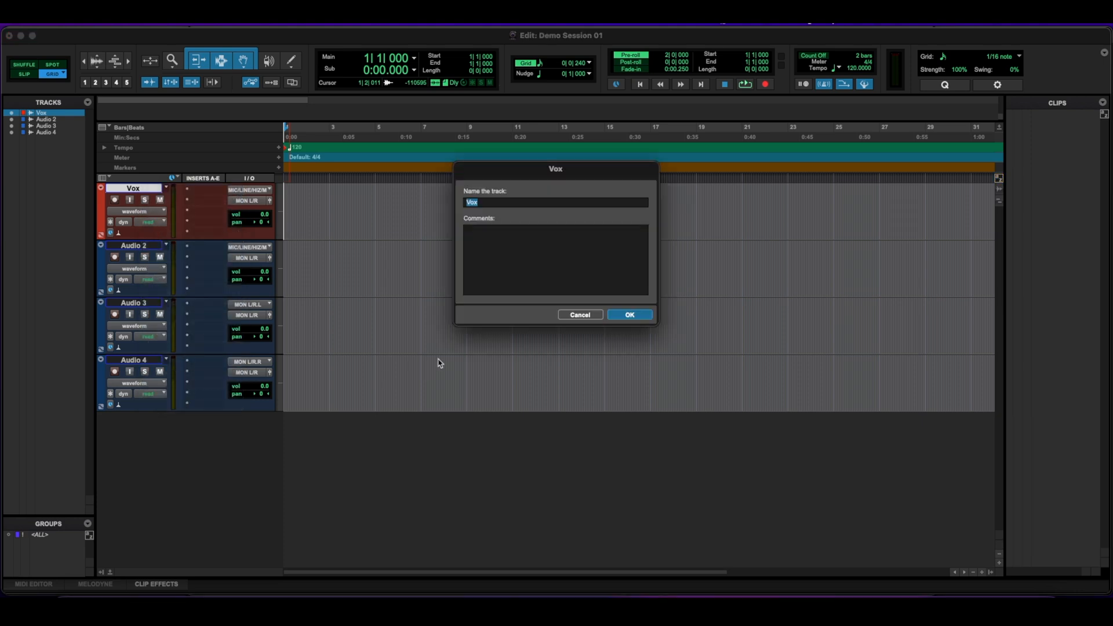
click(630, 315)
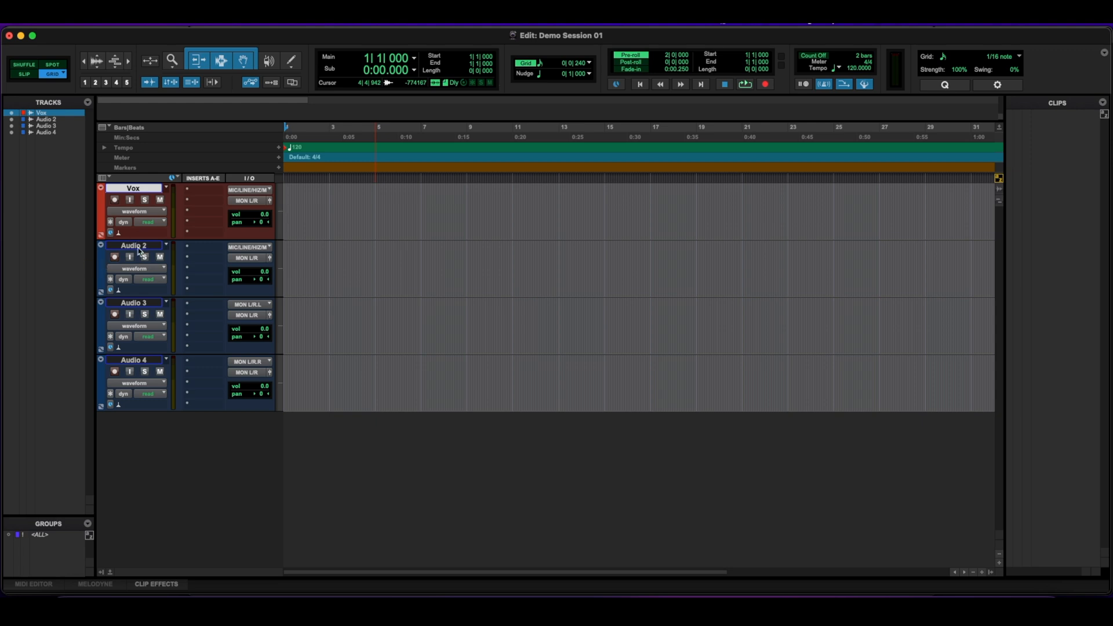
Step: Rename Audio 2, 3 and 4 to Bass, GTR and Drums
double_click(135, 246)
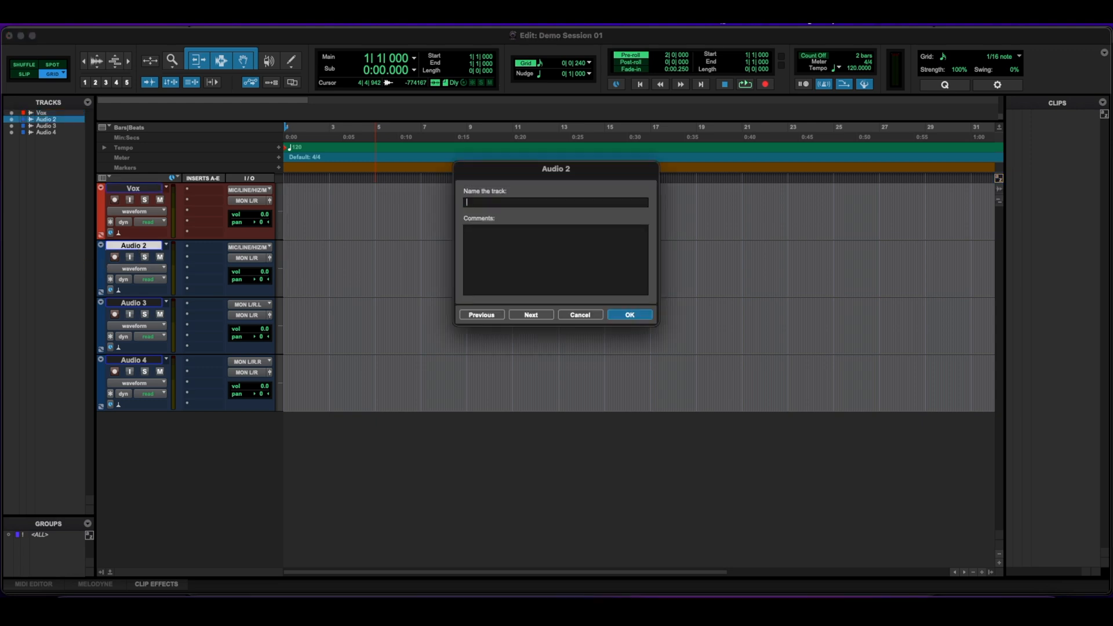
click(629, 316)
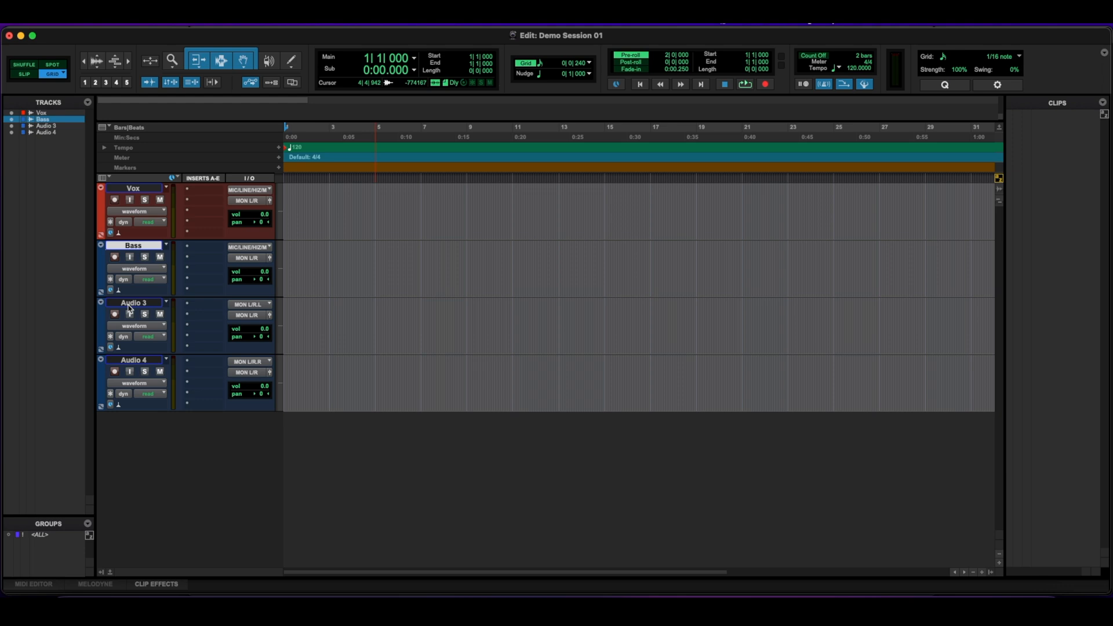
double_click(135, 302)
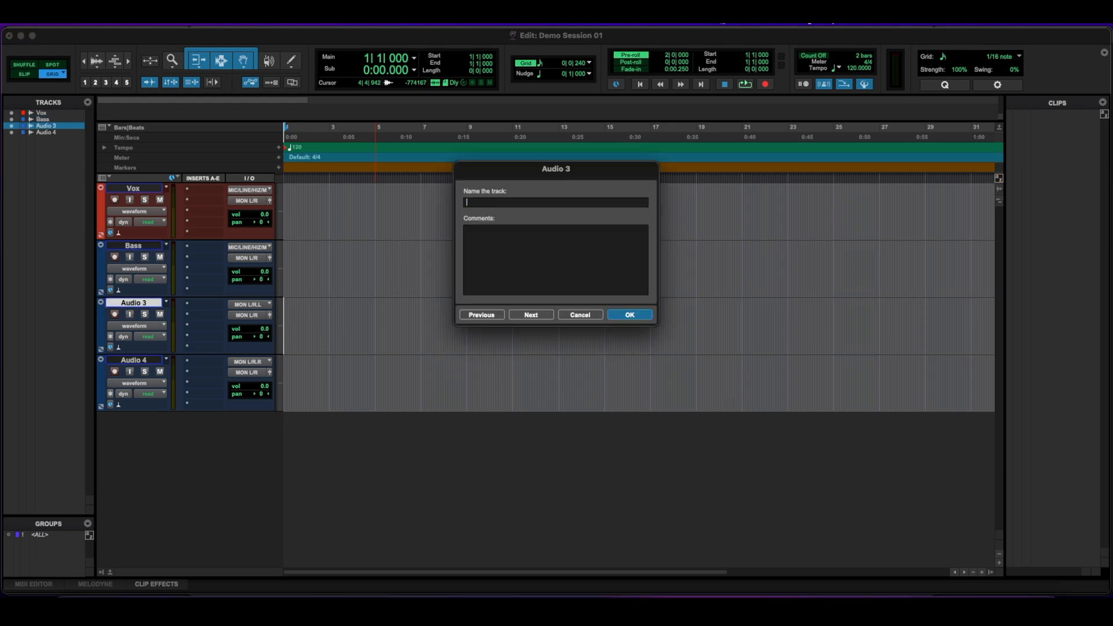
click(629, 316)
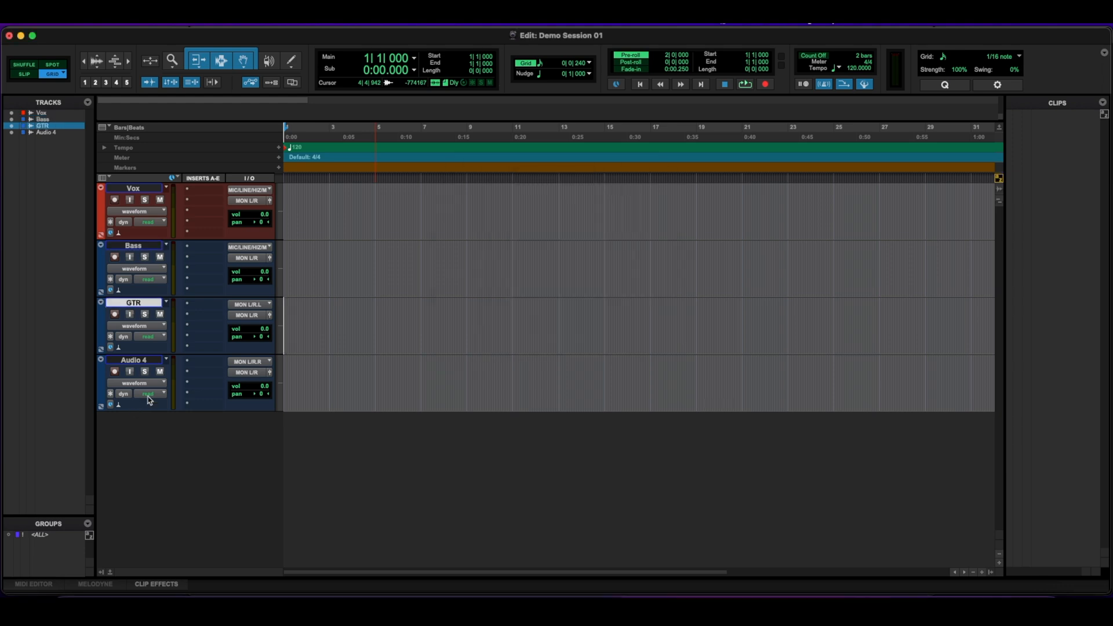
double_click(134, 359)
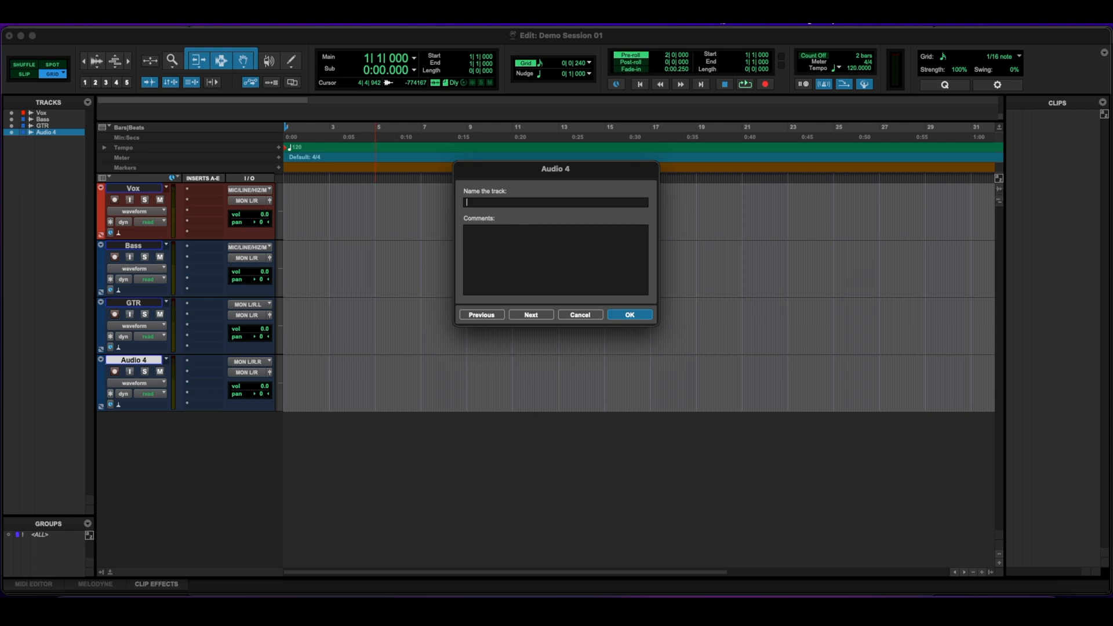
click(629, 314)
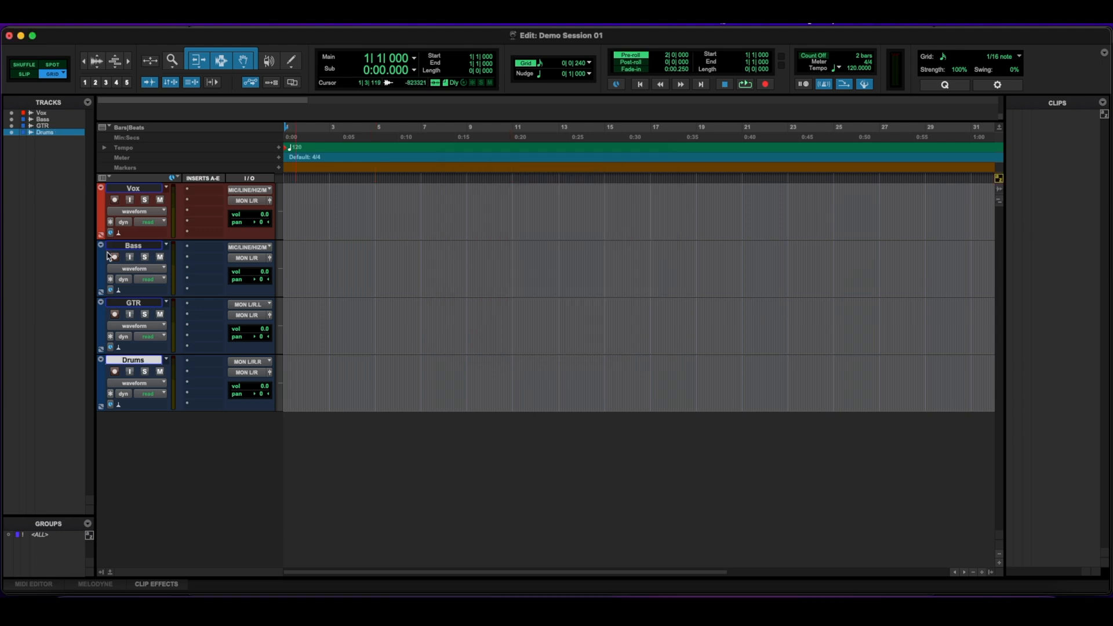
mouse_move(116, 287)
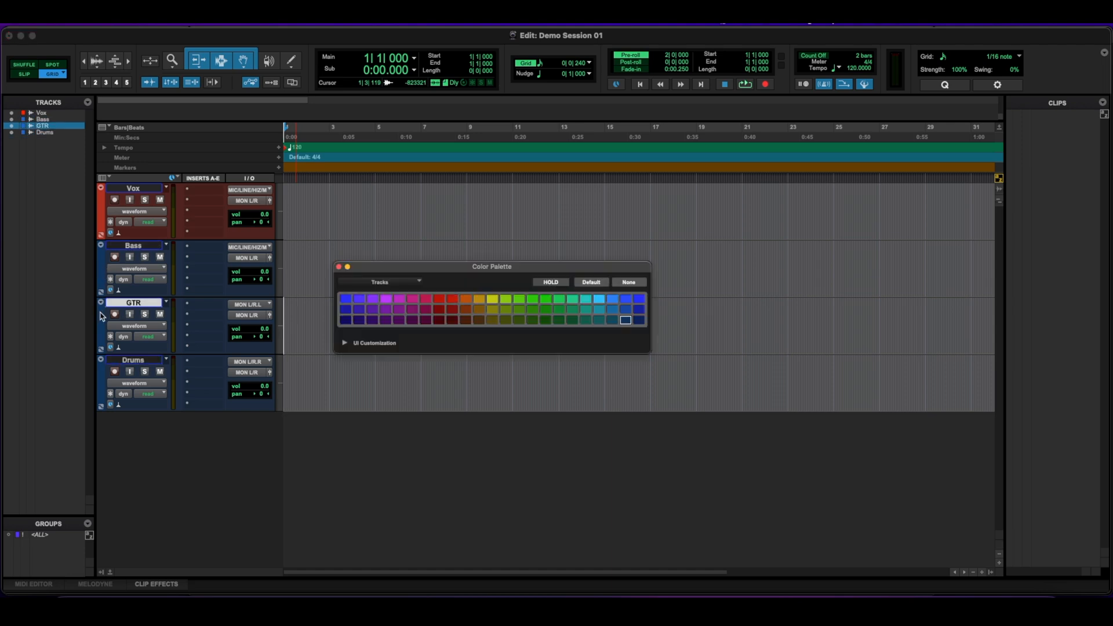
Step: Colour the GTR track purple and the Drums track yellow, leaving Bass blue and Vox red
click(370, 298)
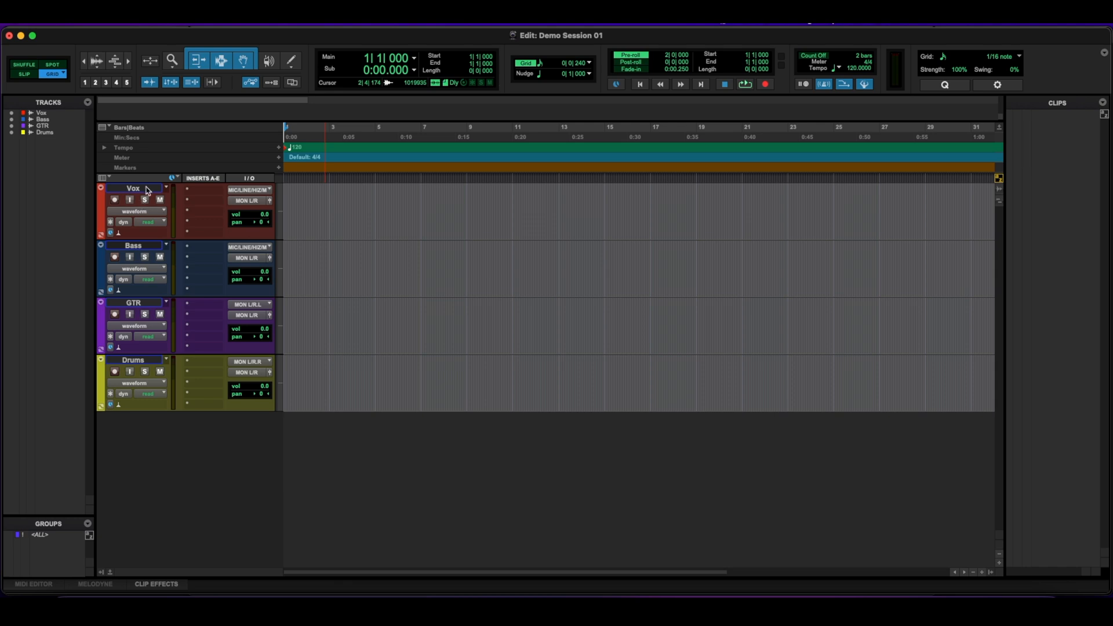
click(111, 215)
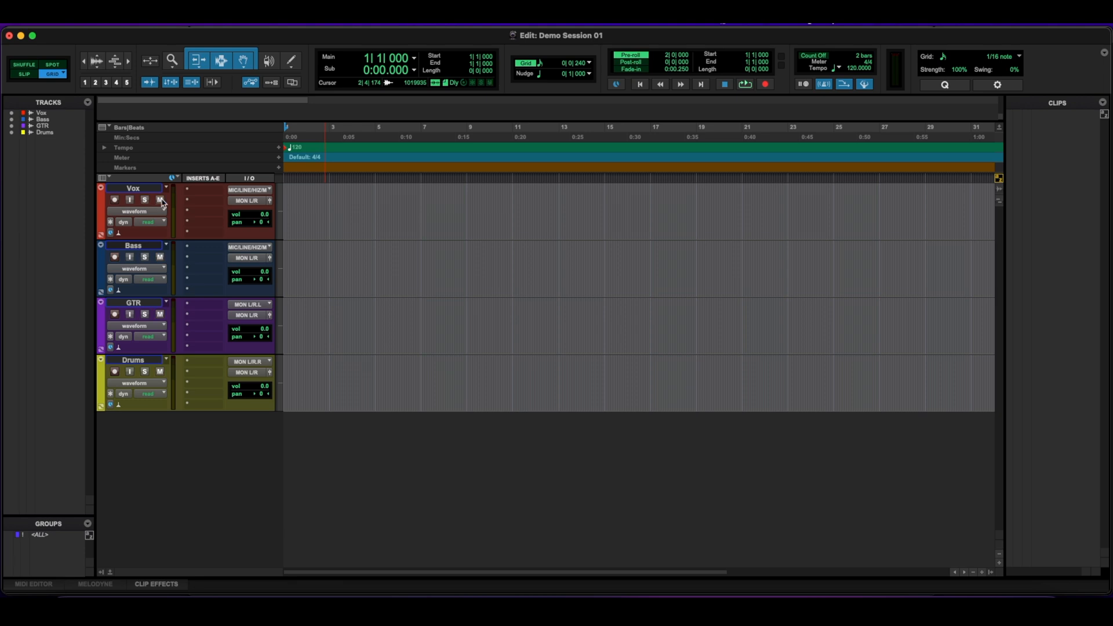
mouse_move(199, 190)
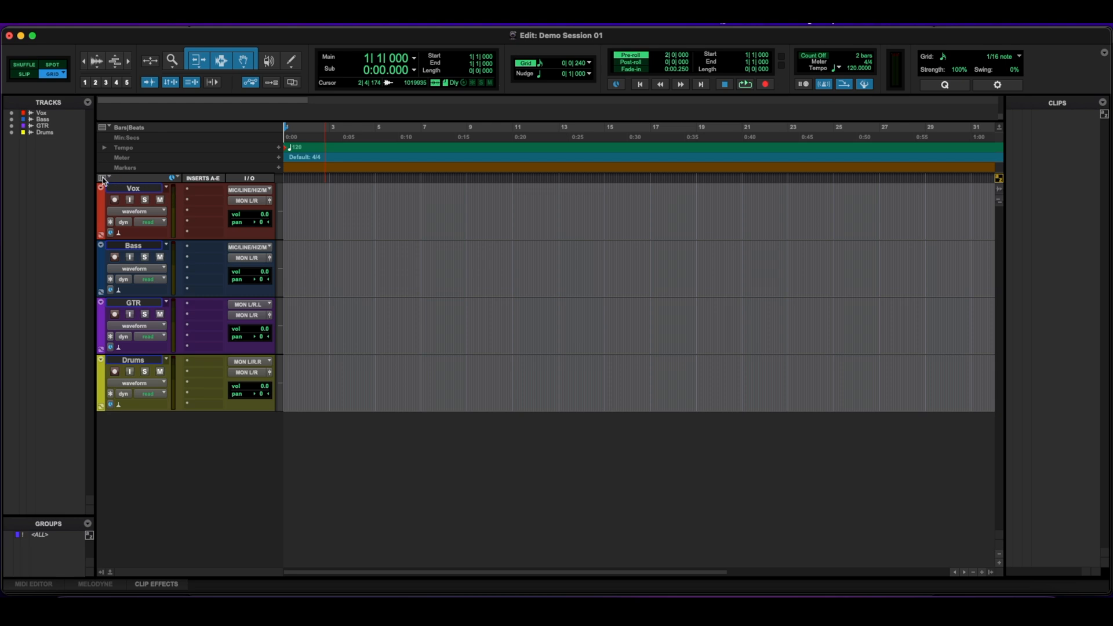
click(104, 178)
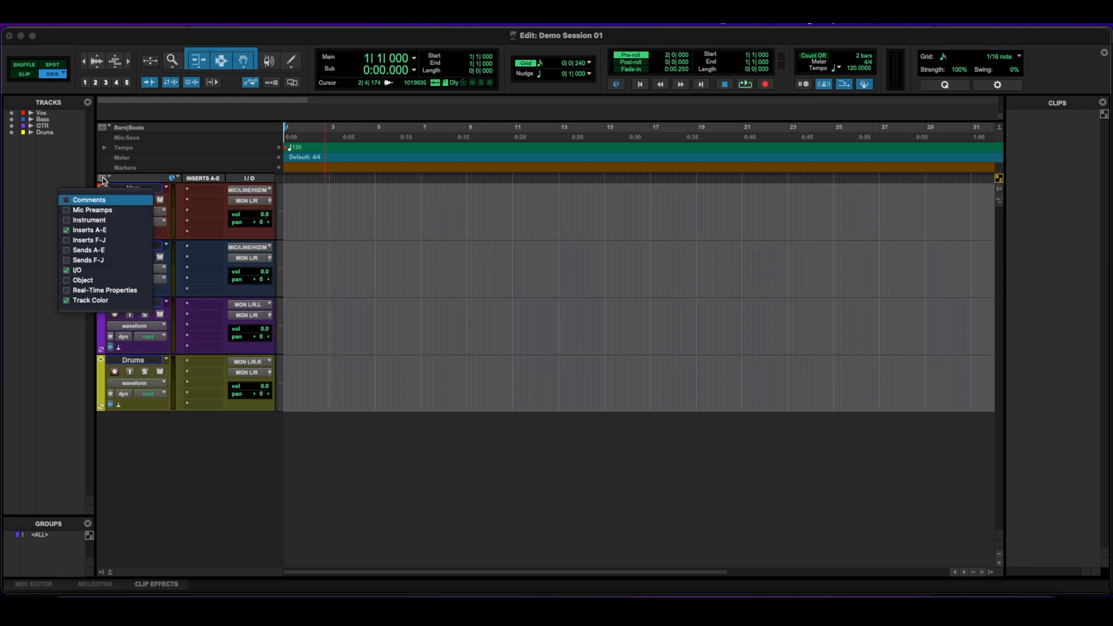
mouse_move(79, 268)
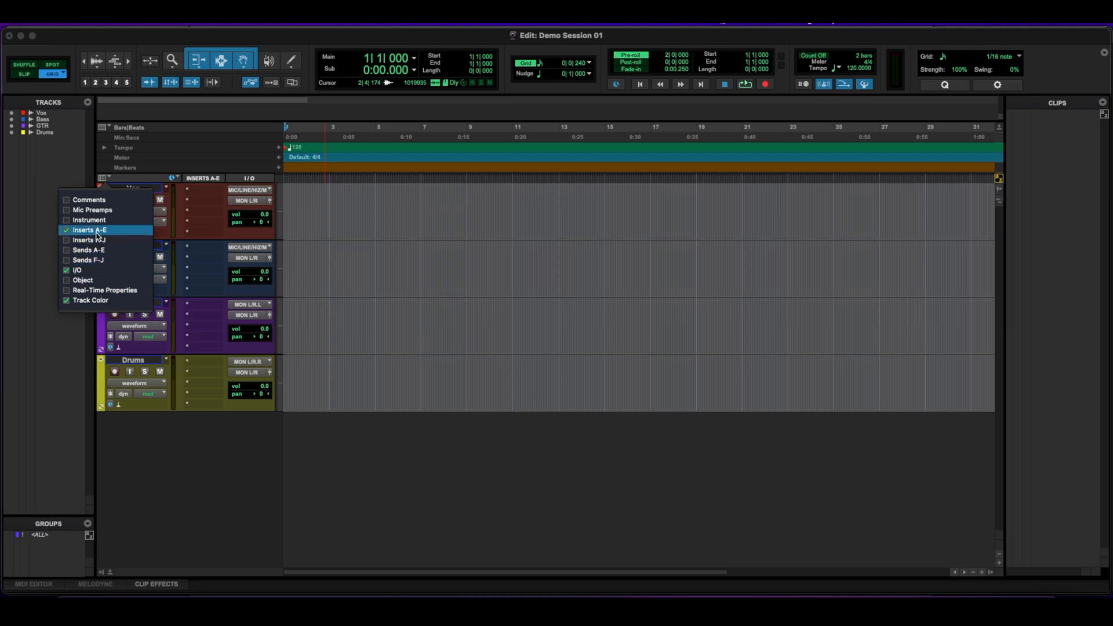
click(66, 249)
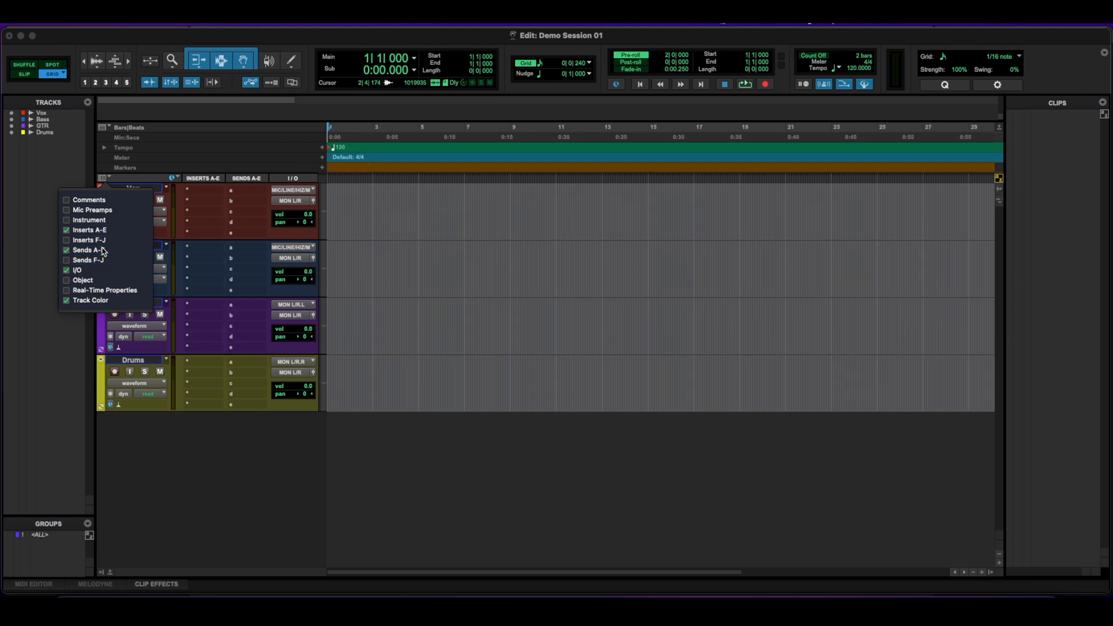
click(67, 200)
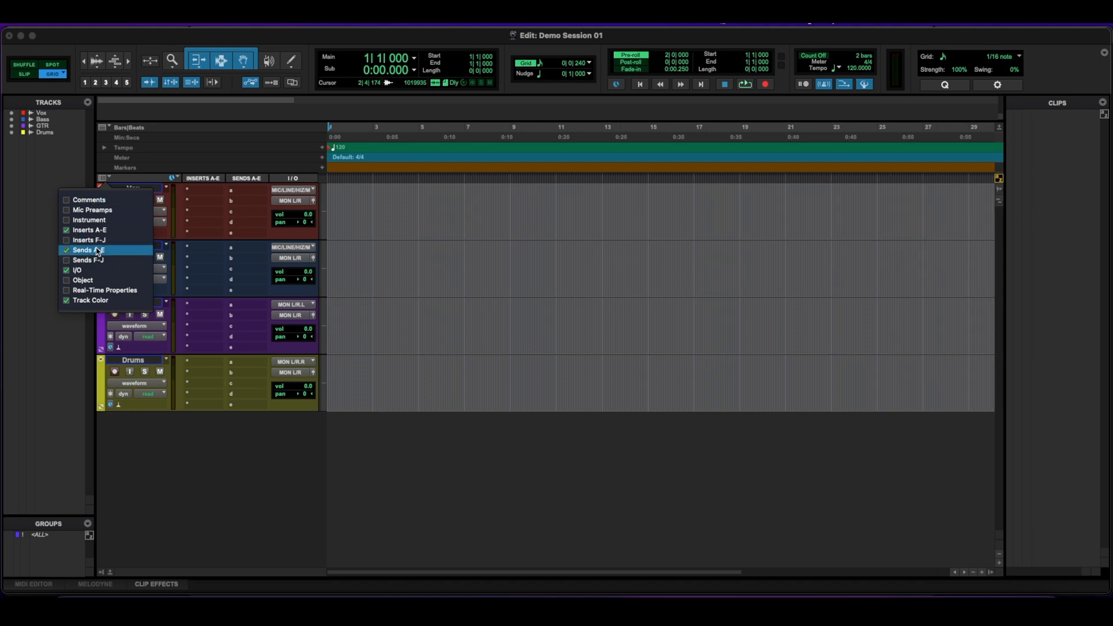
click(86, 251)
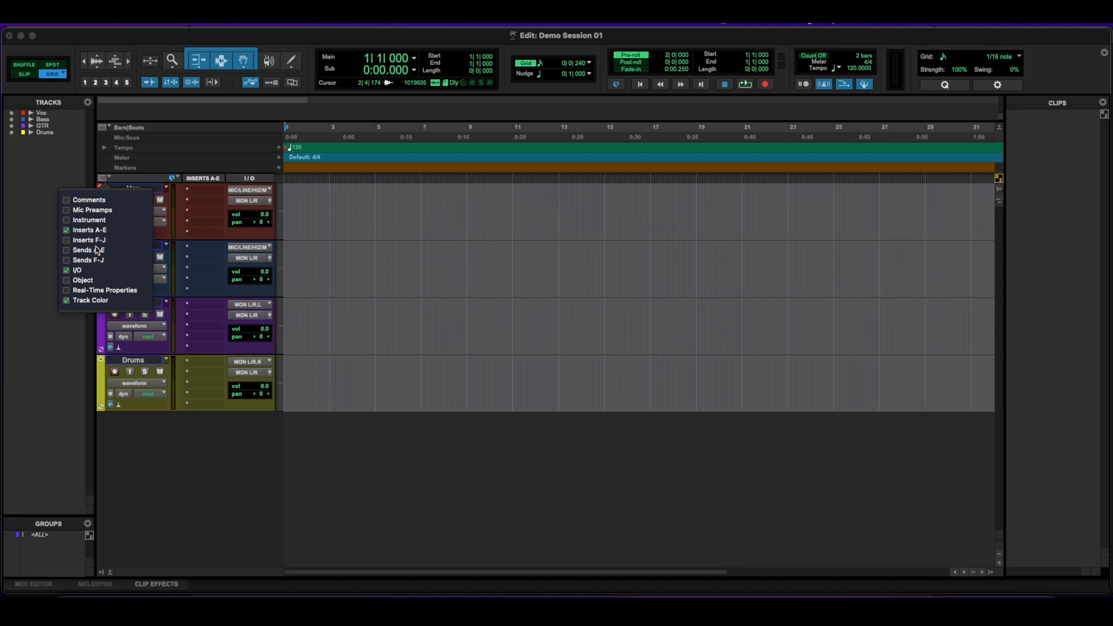
click(306, 368)
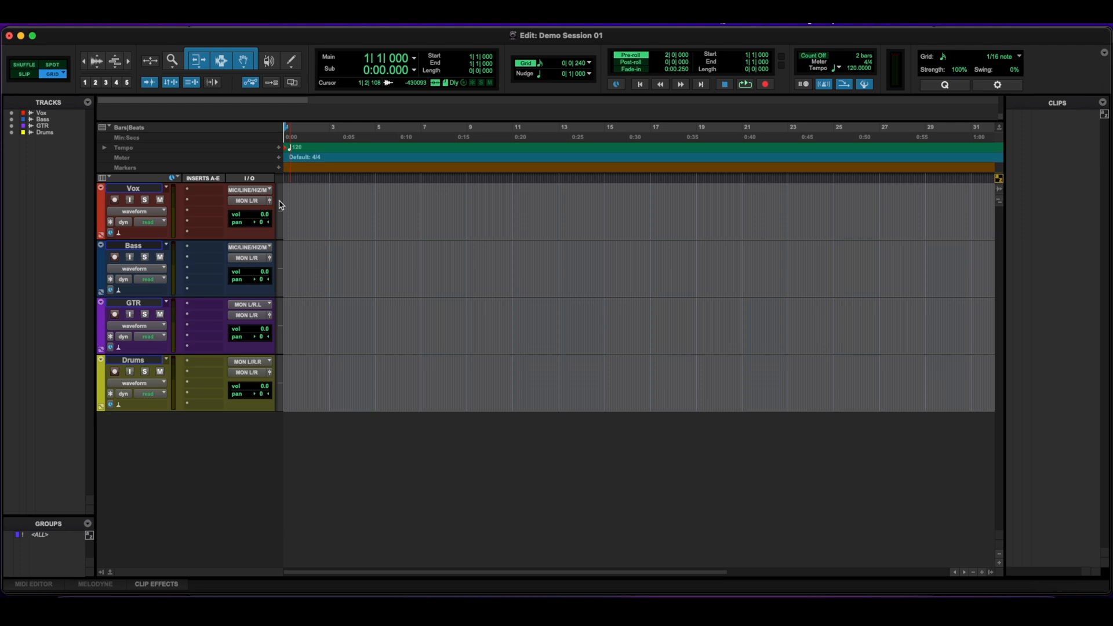
click(280, 206)
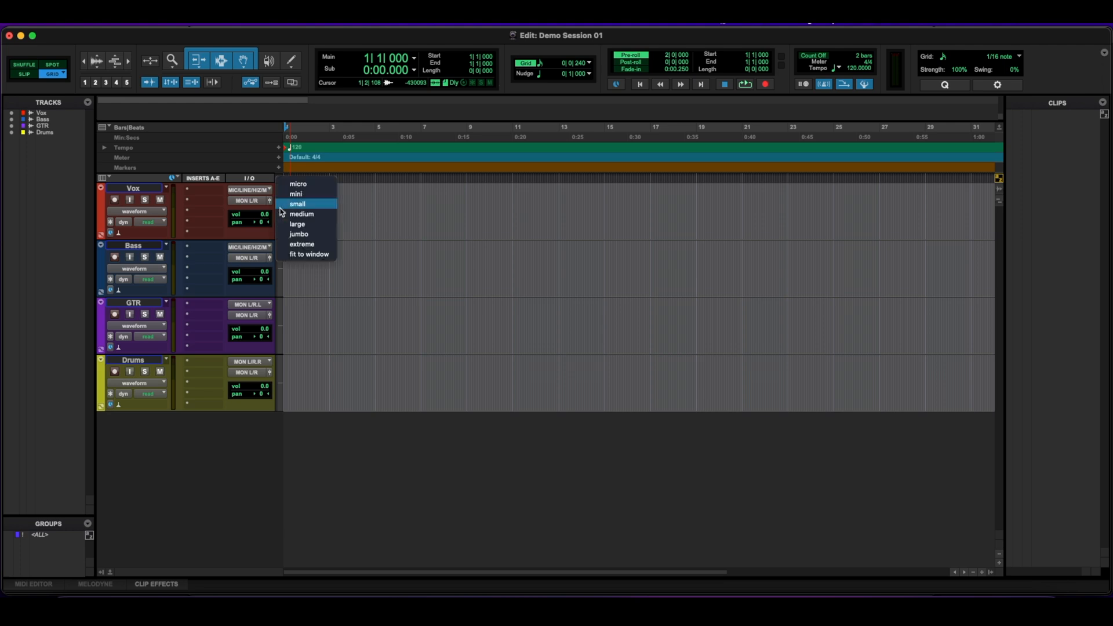
mouse_move(298, 184)
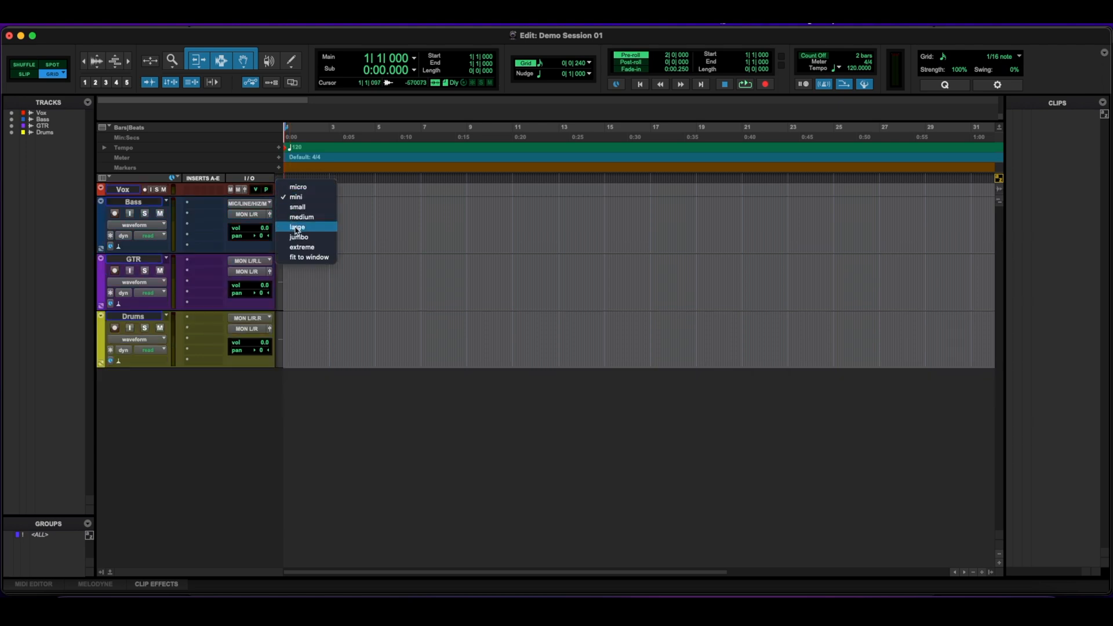
click(296, 227)
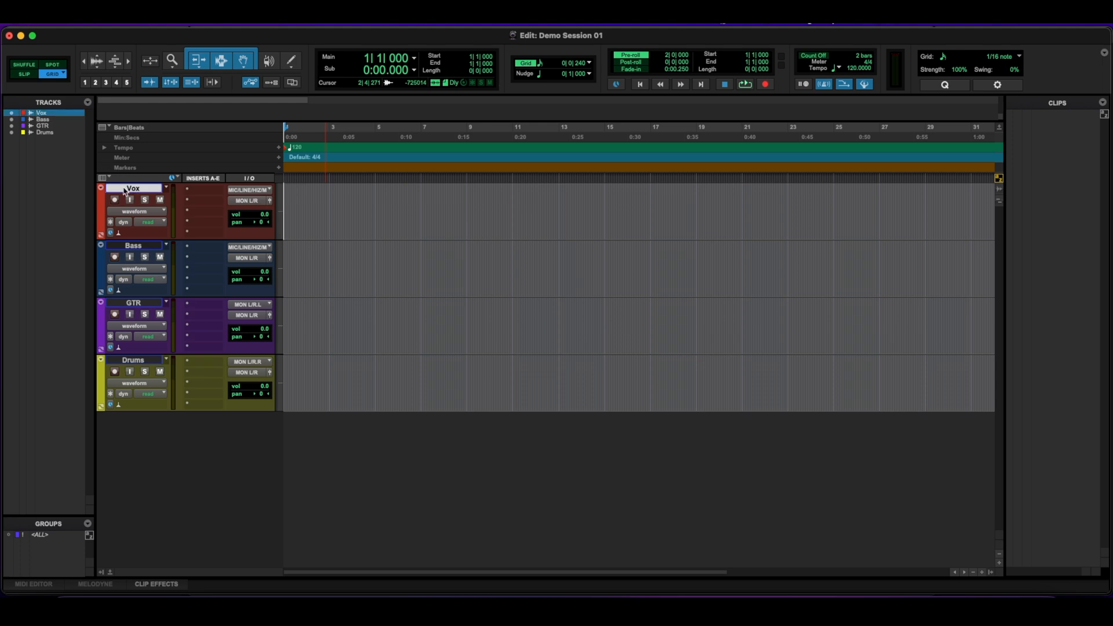
click(43, 118)
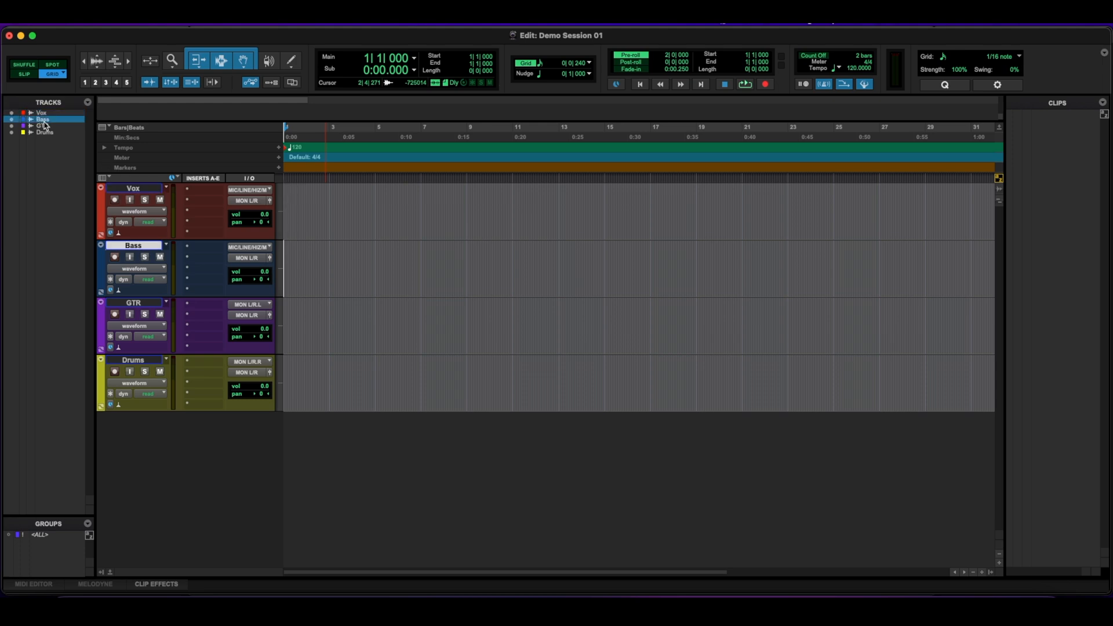
click(42, 131)
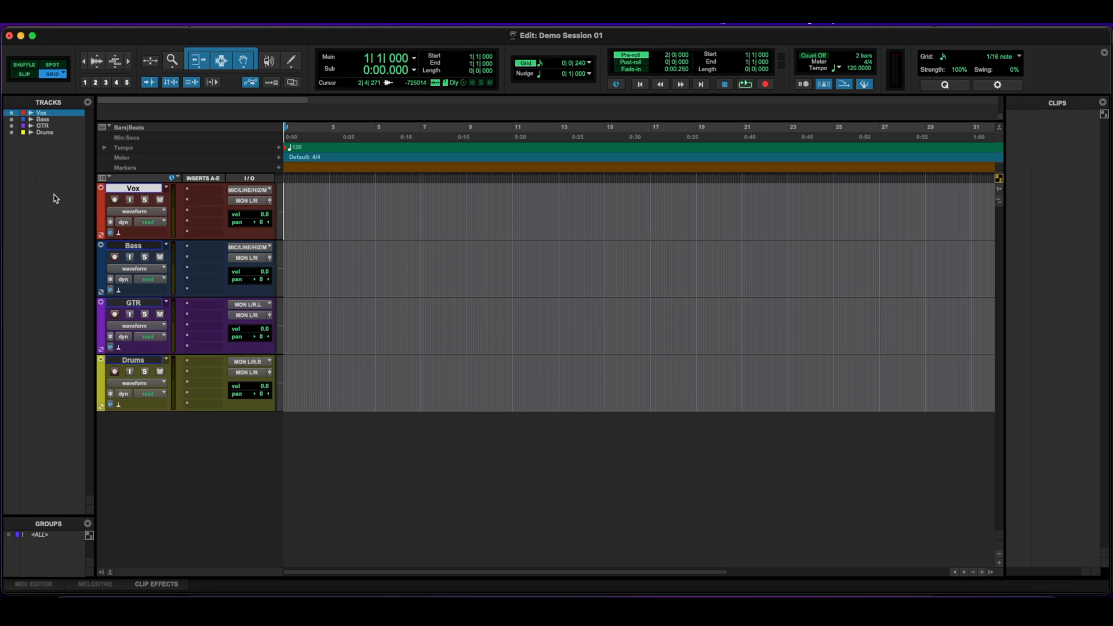
mouse_move(289, 211)
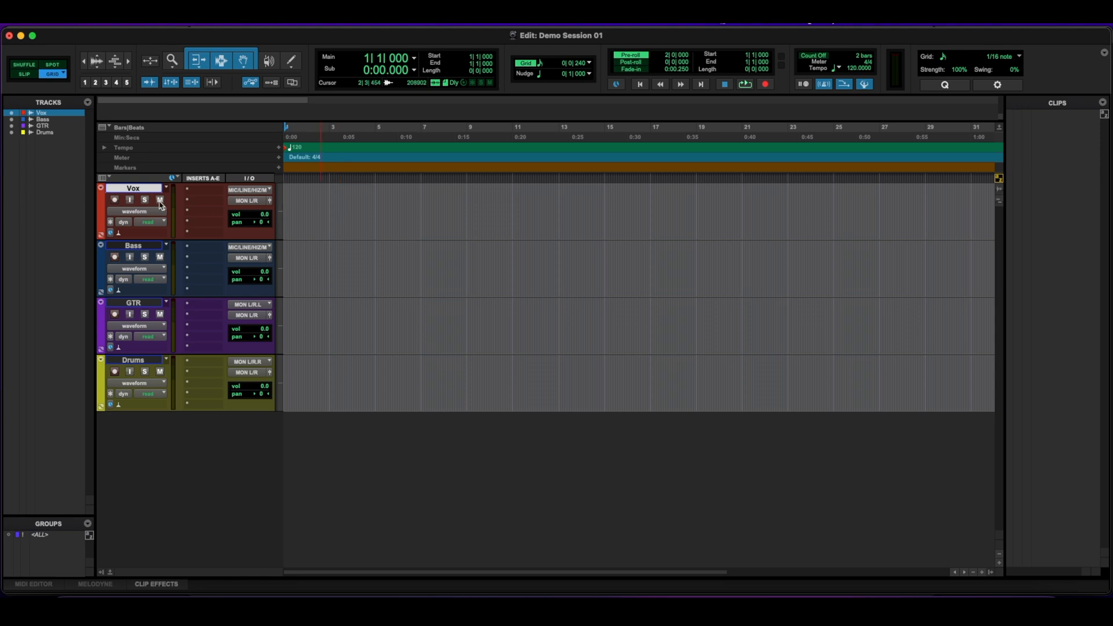
click(160, 199)
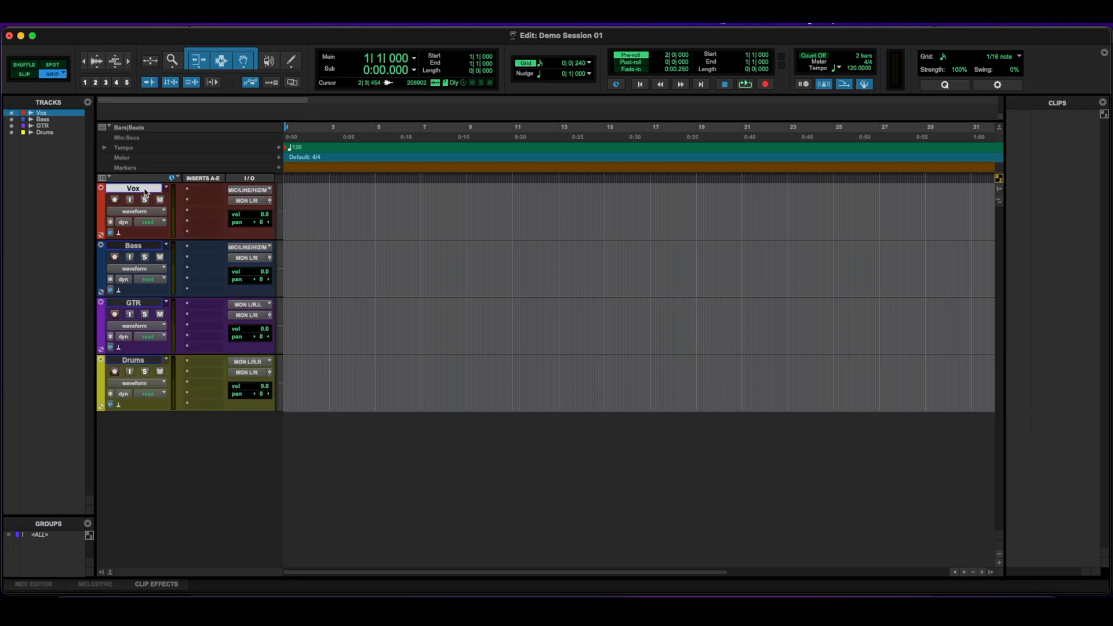
mouse_move(144, 190)
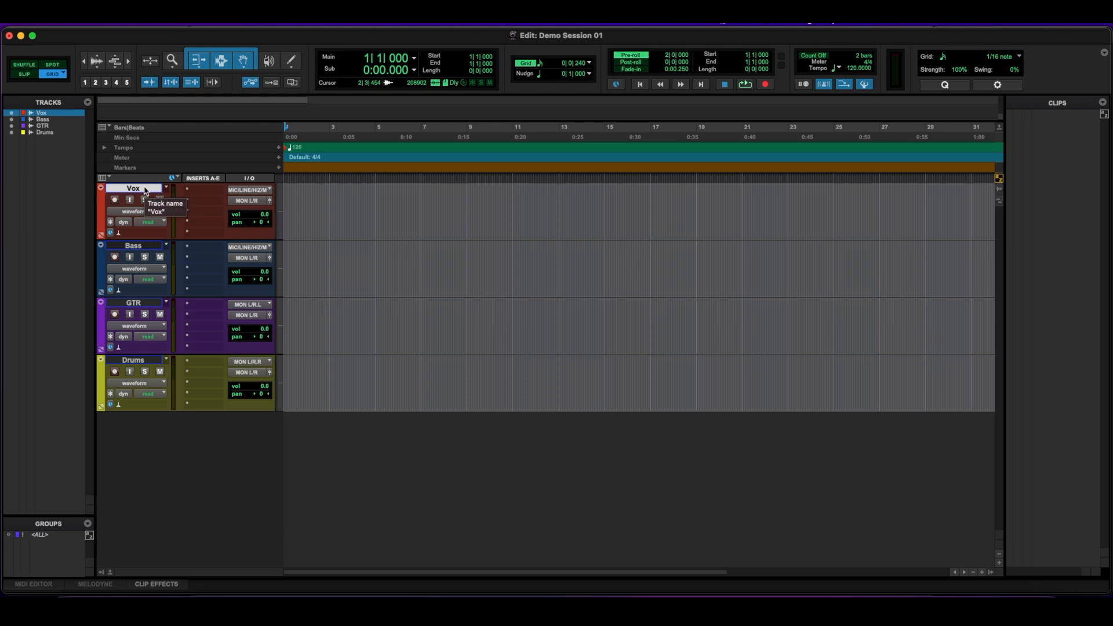
right_click(132, 188)
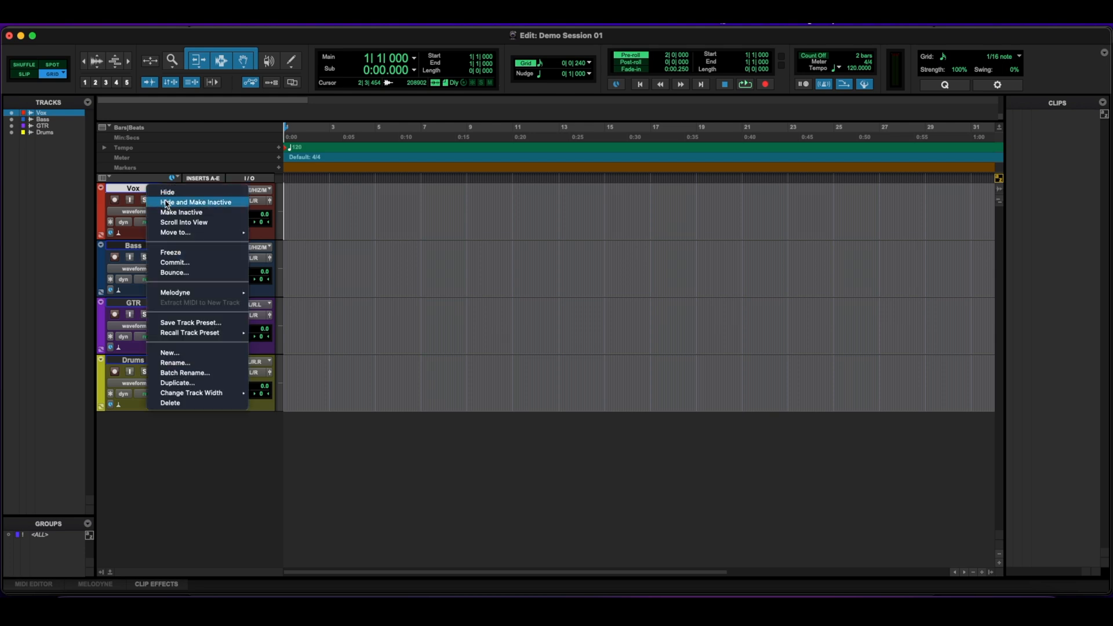
mouse_move(172, 202)
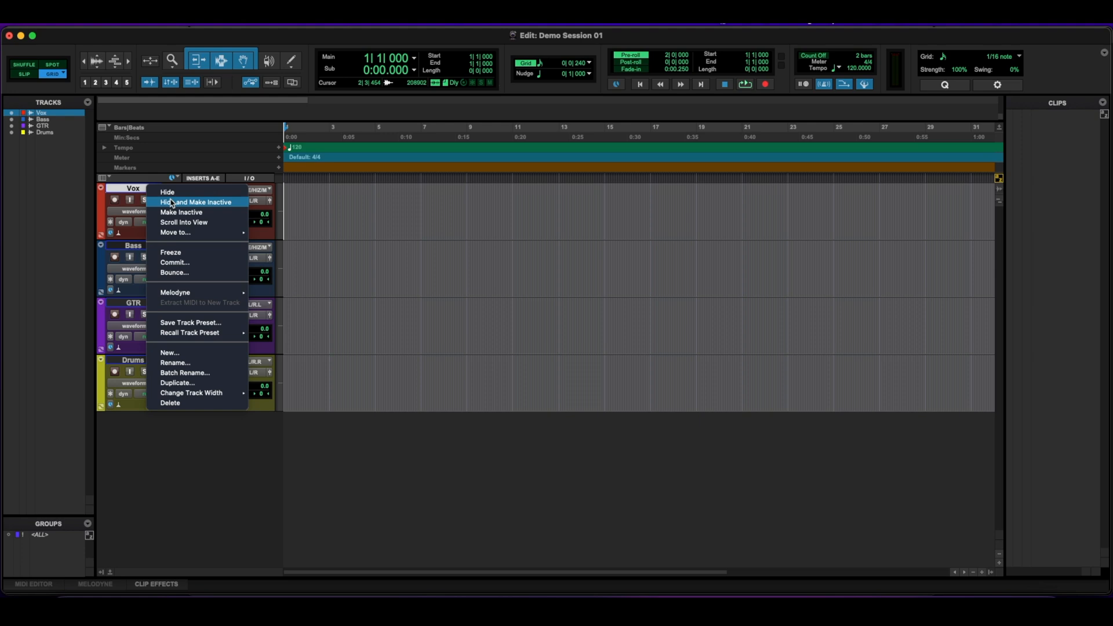
click(165, 192)
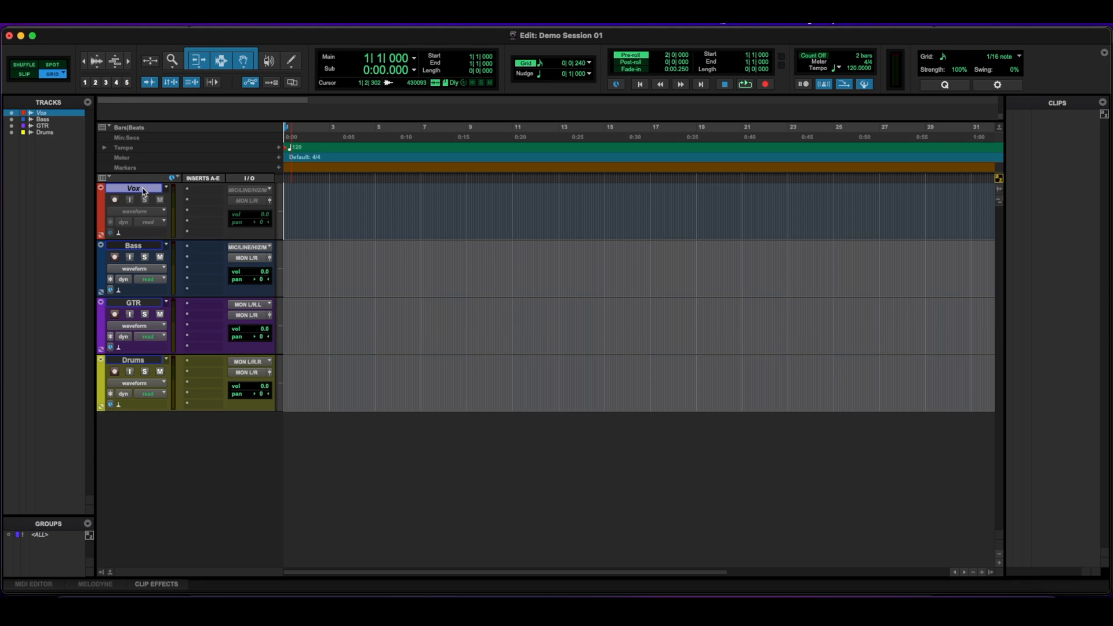
right_click(134, 188)
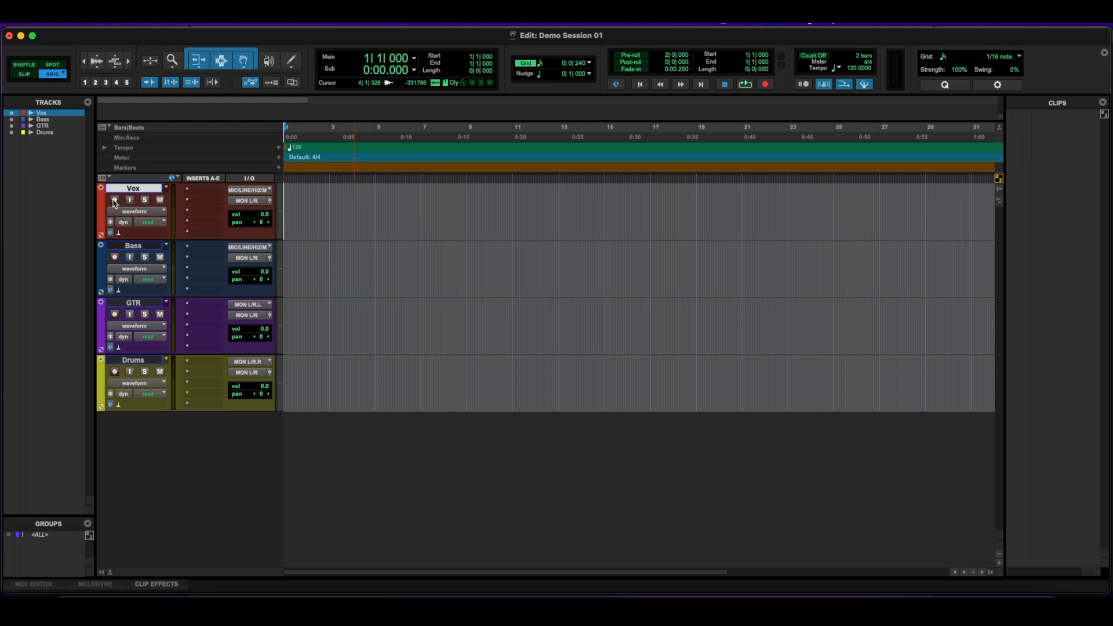
Step: Import the Vox_04 audio file onto the Vox track at the session start
click(765, 83)
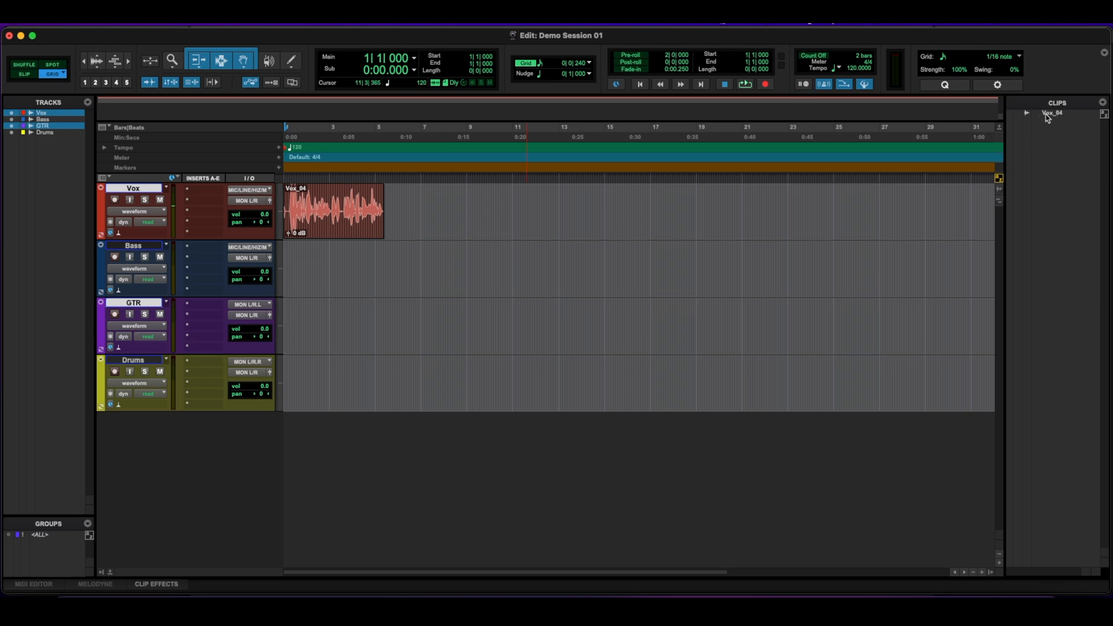
click(357, 227)
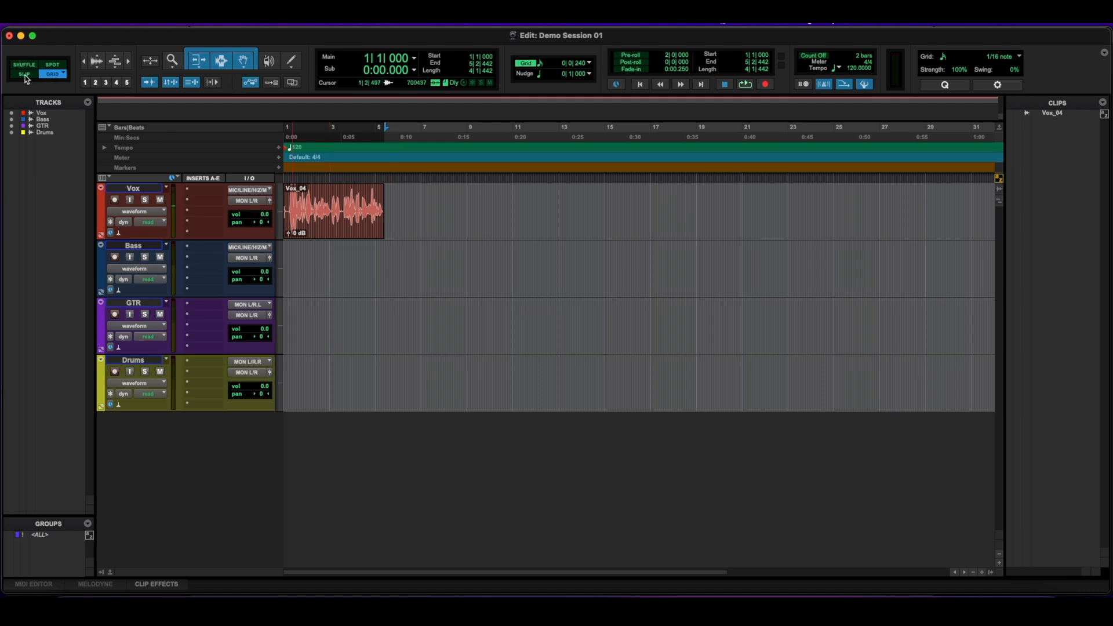
Step: Switch to the Grabber tool for moving clips
click(58, 67)
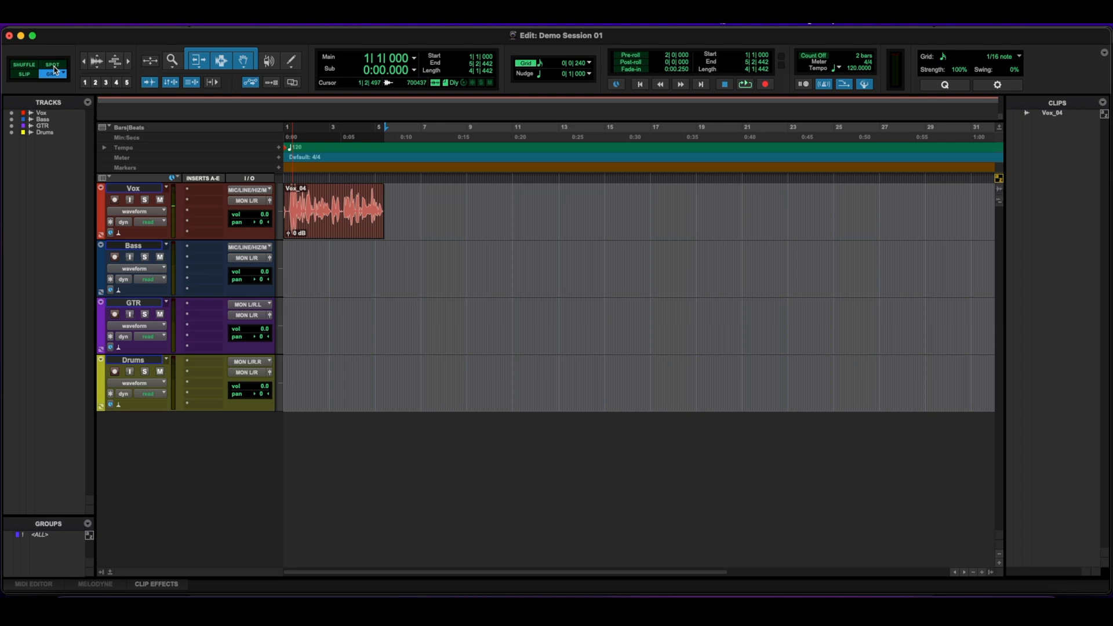
click(58, 77)
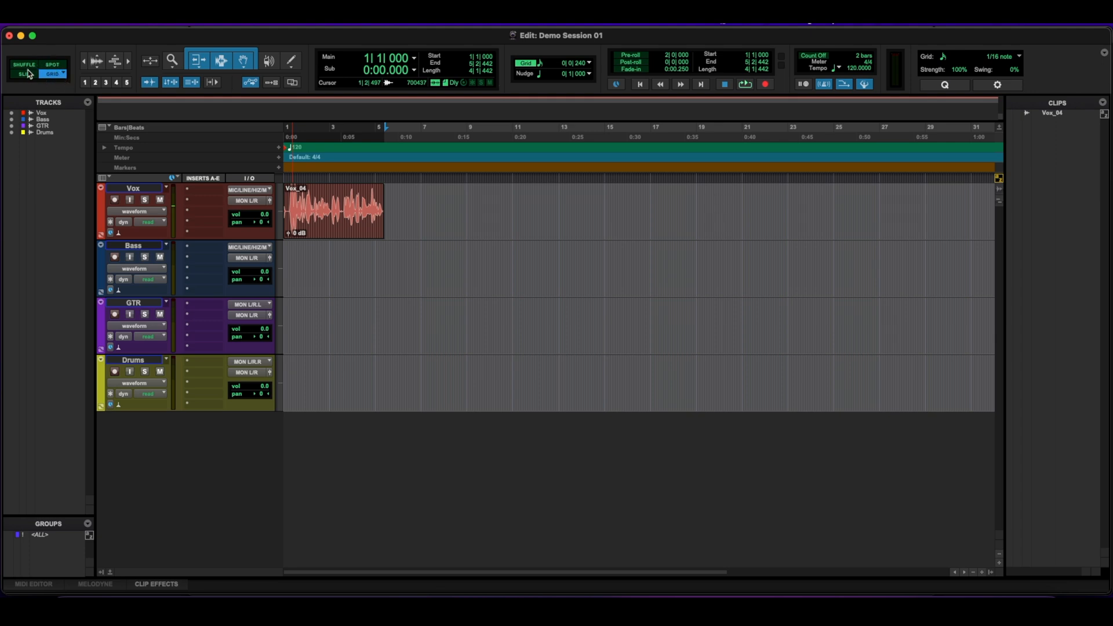
click(19, 75)
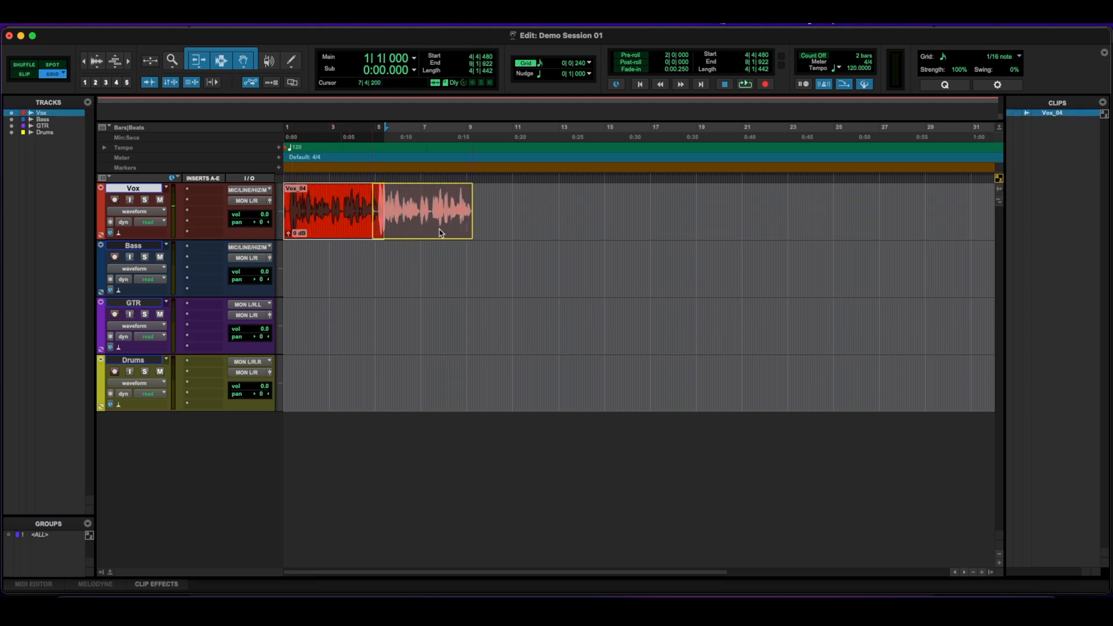
Step: Drag the Vox_04 clip out to around bar 8, then back to bar 1
drag(422, 210, 497, 211)
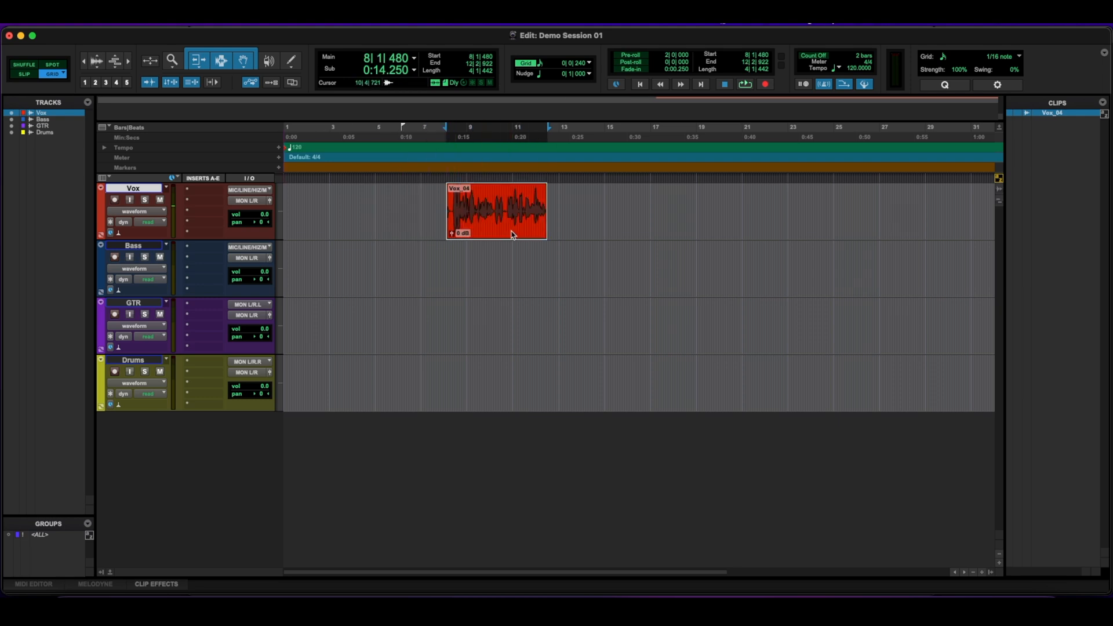
drag(497, 211, 467, 211)
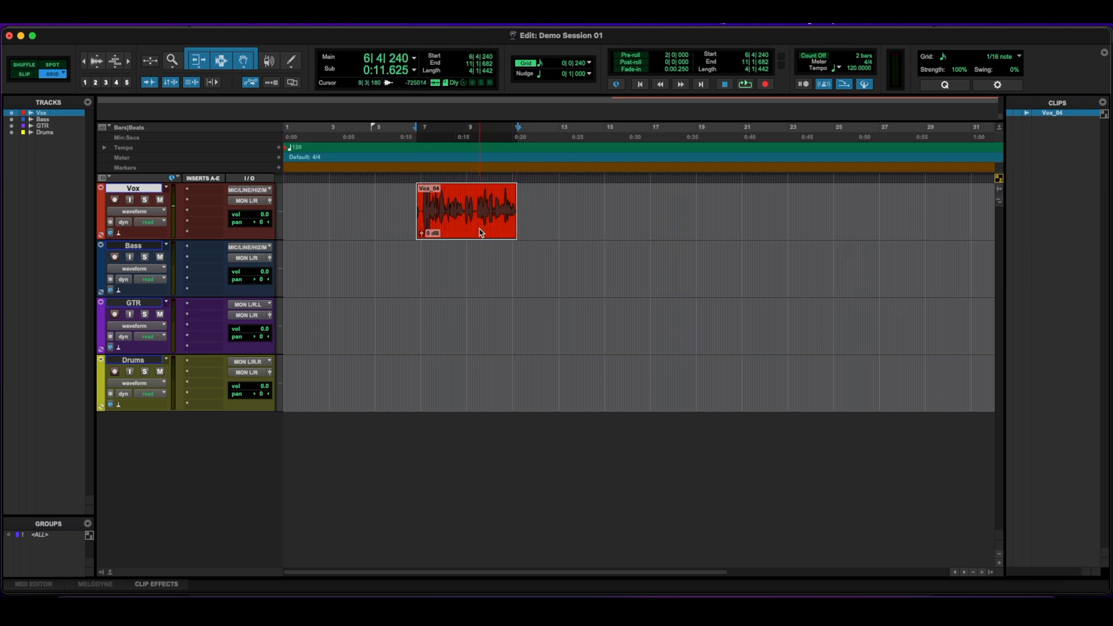
drag(479, 210, 461, 209)
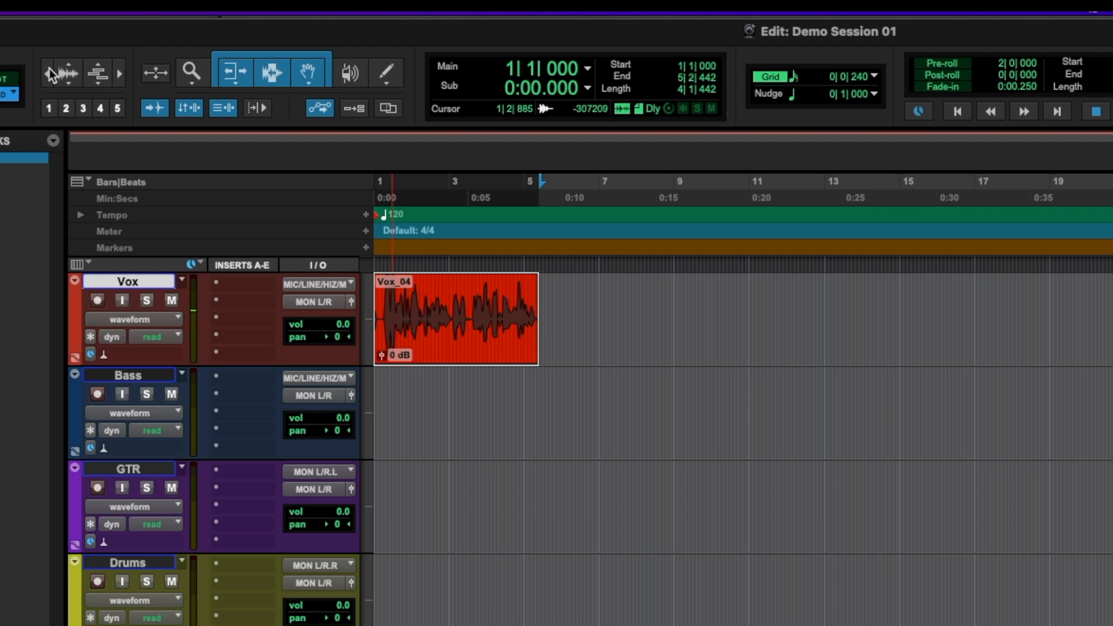
mouse_move(41, 57)
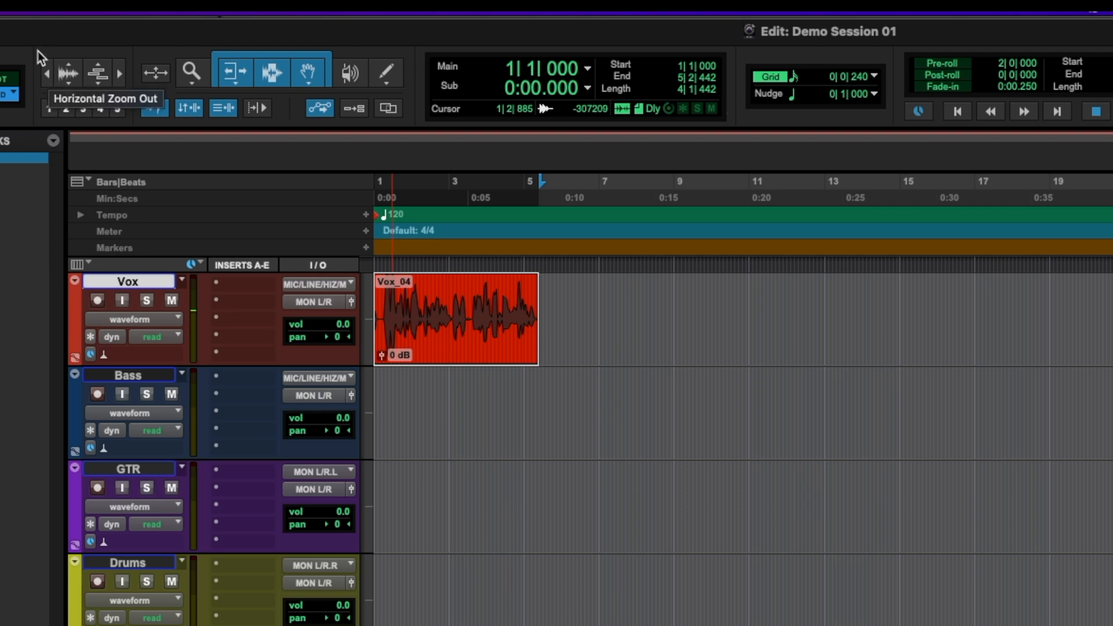
Step: Zoom the timeline in horizontally
click(94, 72)
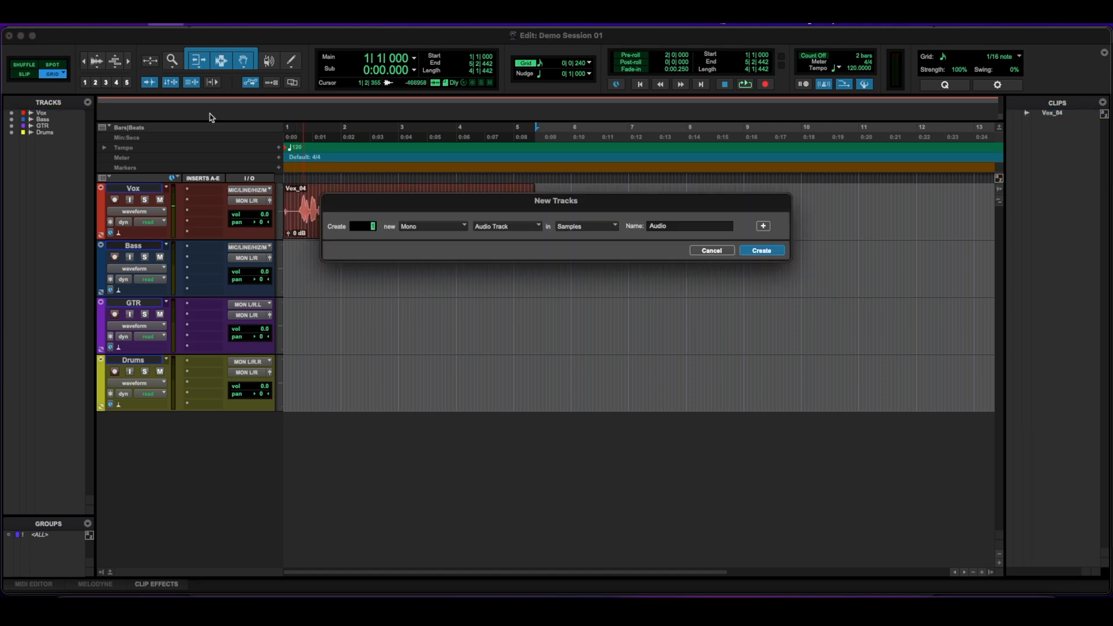
Step: Create the MIDI 1 track and zoom the timeline out after drawing its notes
click(761, 250)
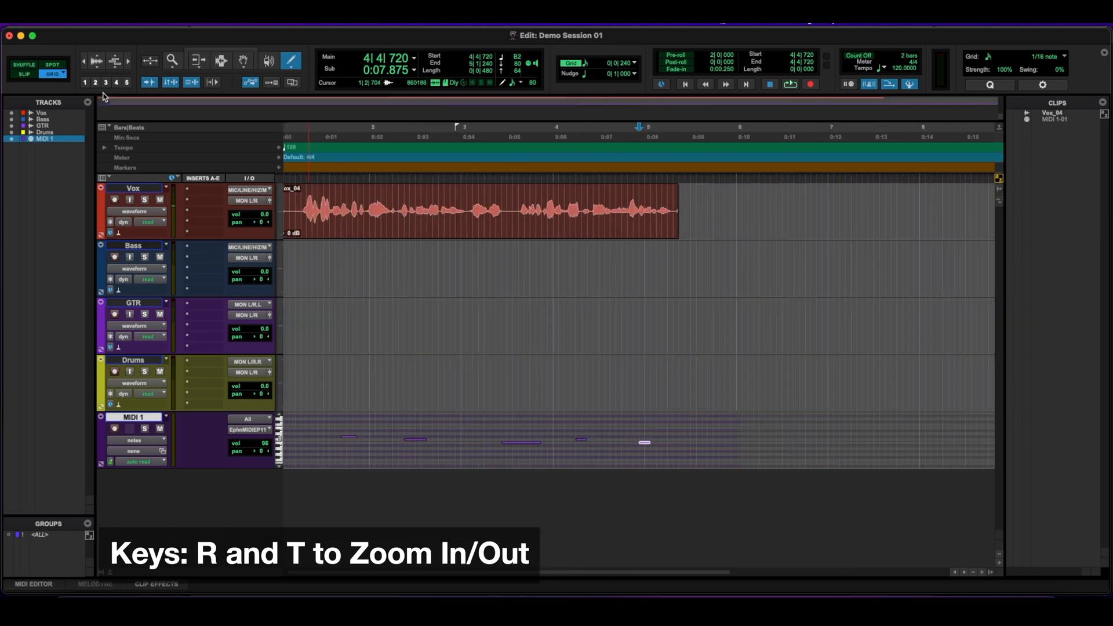
key(t)
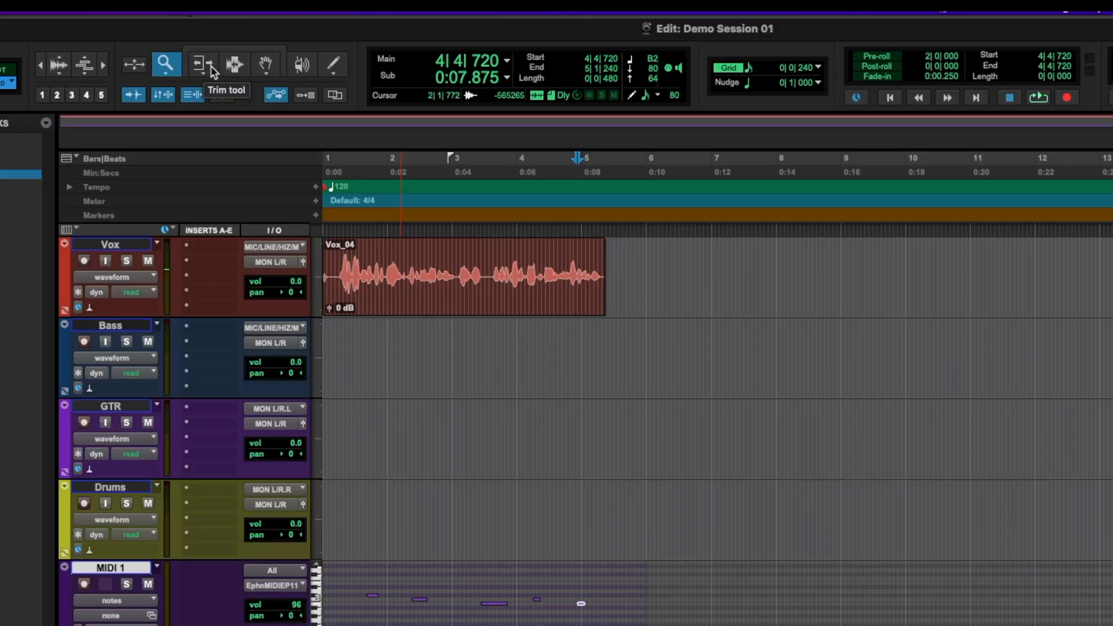
mouse_move(264, 65)
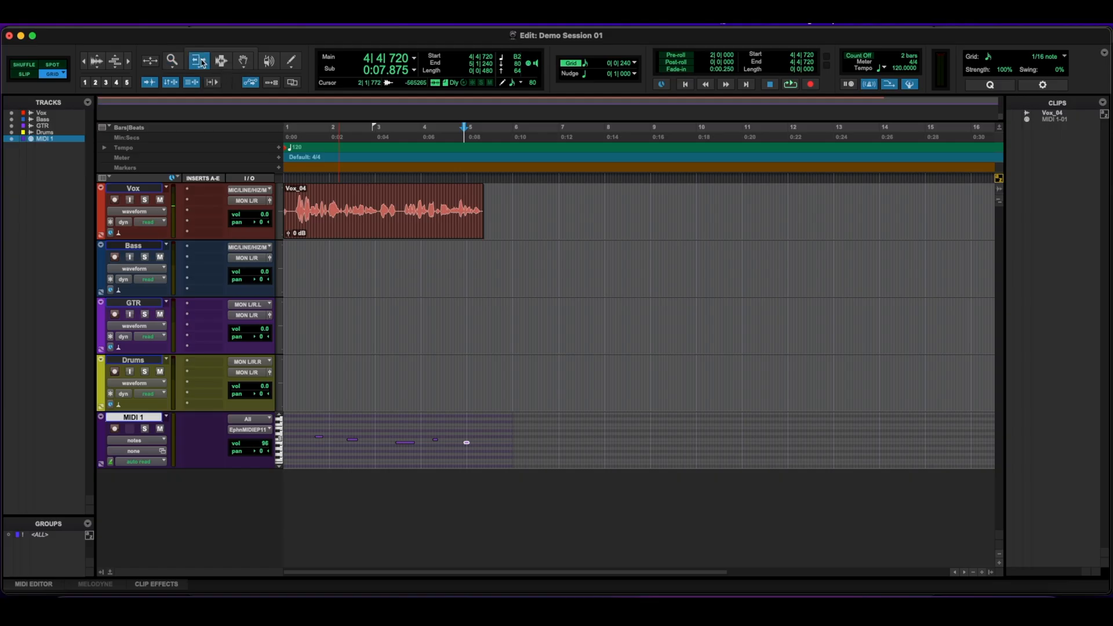
Step: Trim the Vox_04 clip's start later and end shorter into Vox_04-01 with the Trim tool
click(244, 60)
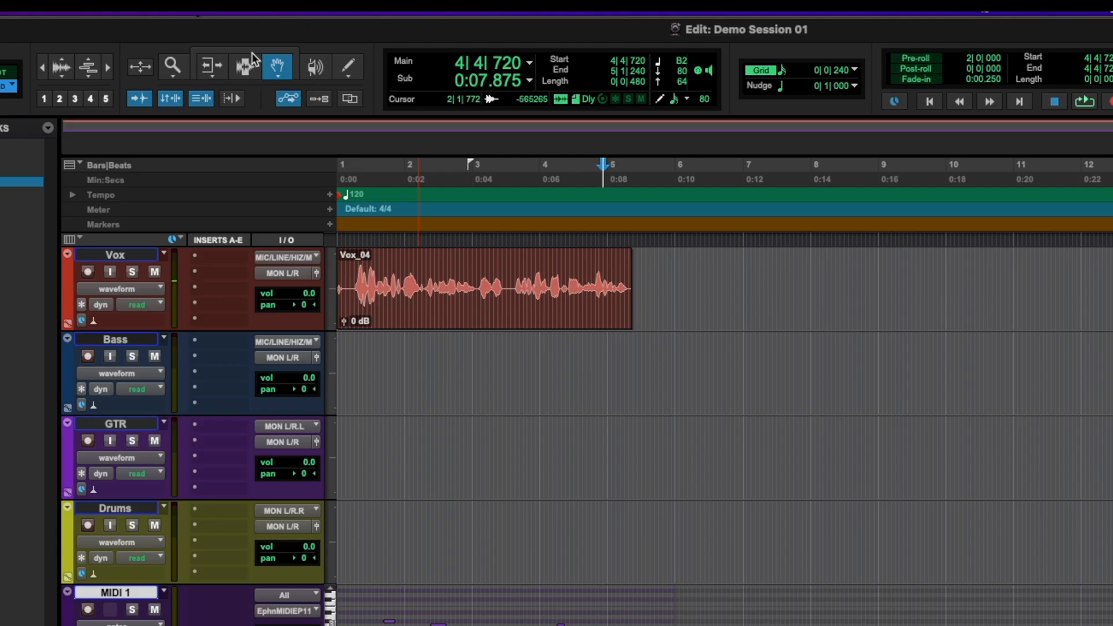
click(241, 65)
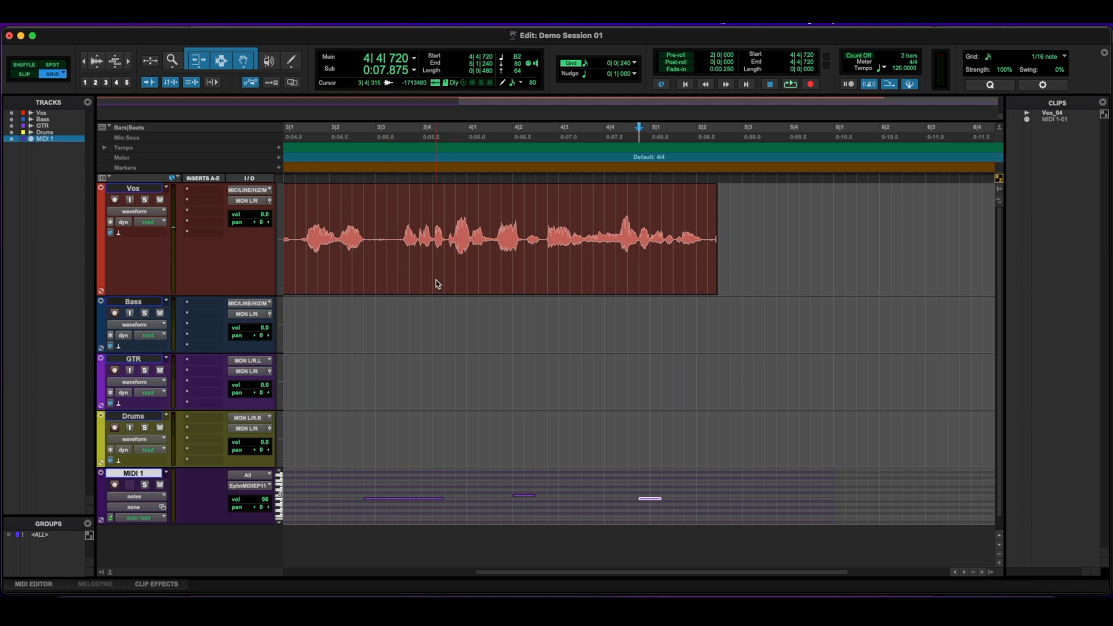
click(436, 283)
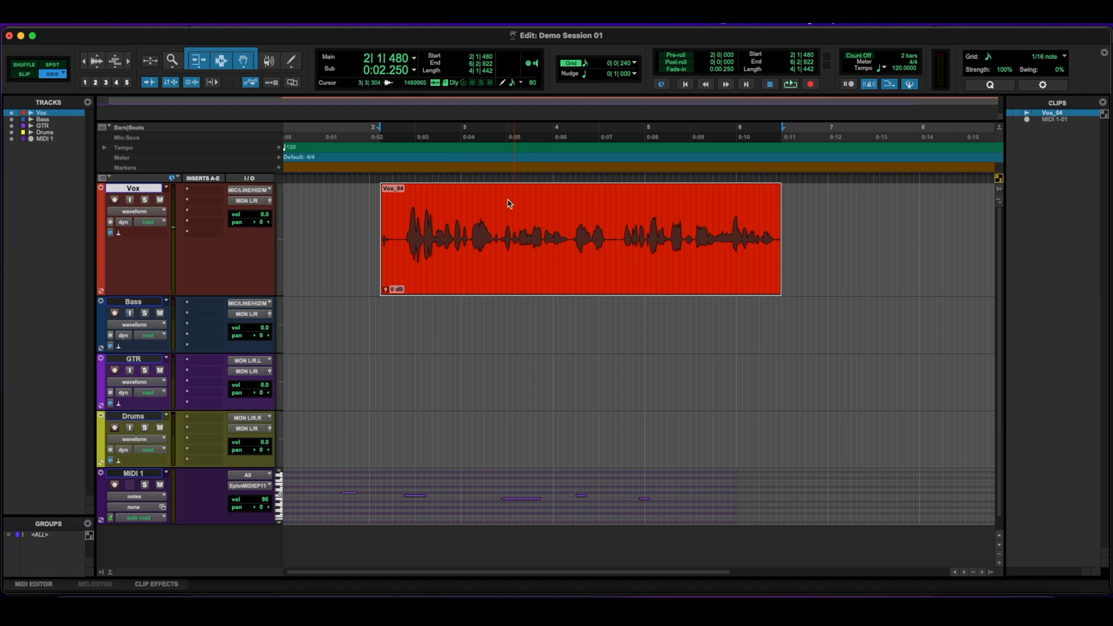
drag(510, 238, 565, 238)
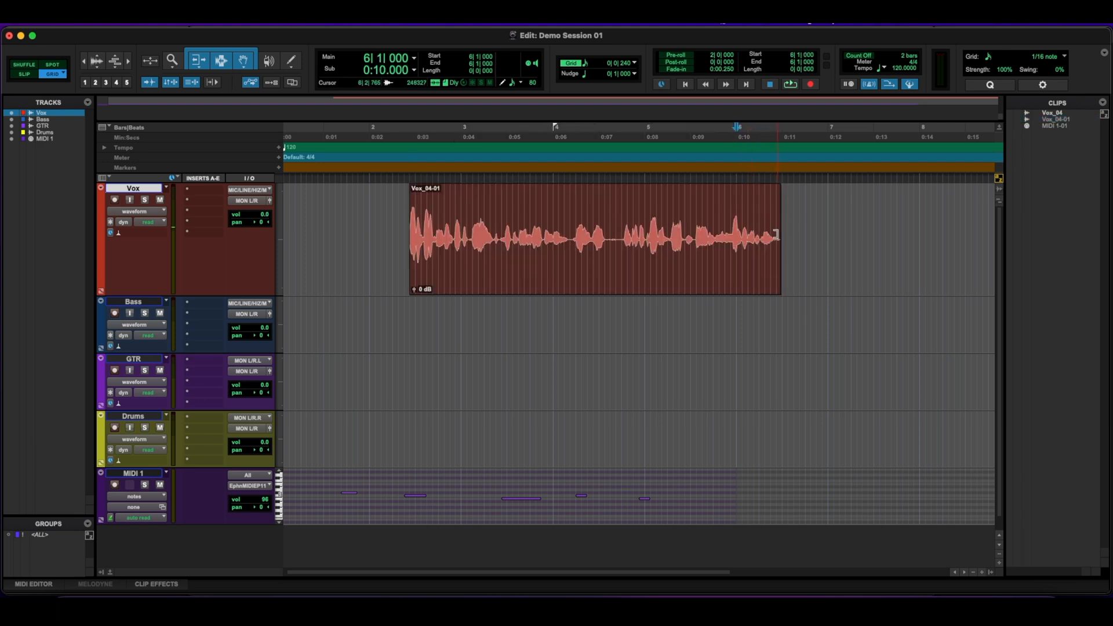
click(583, 238)
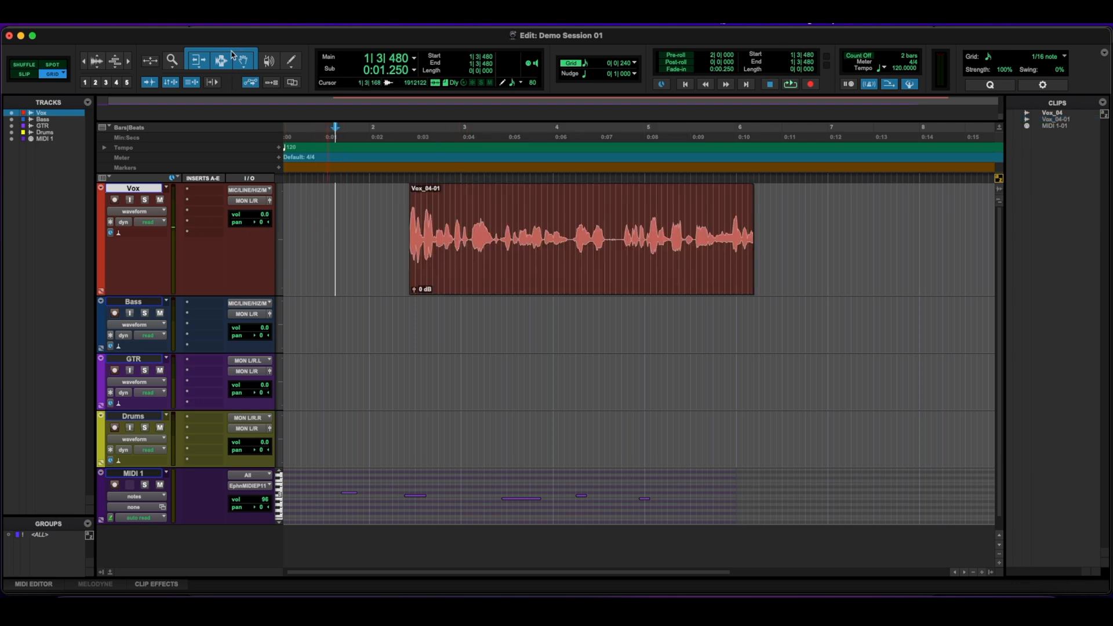
click(200, 59)
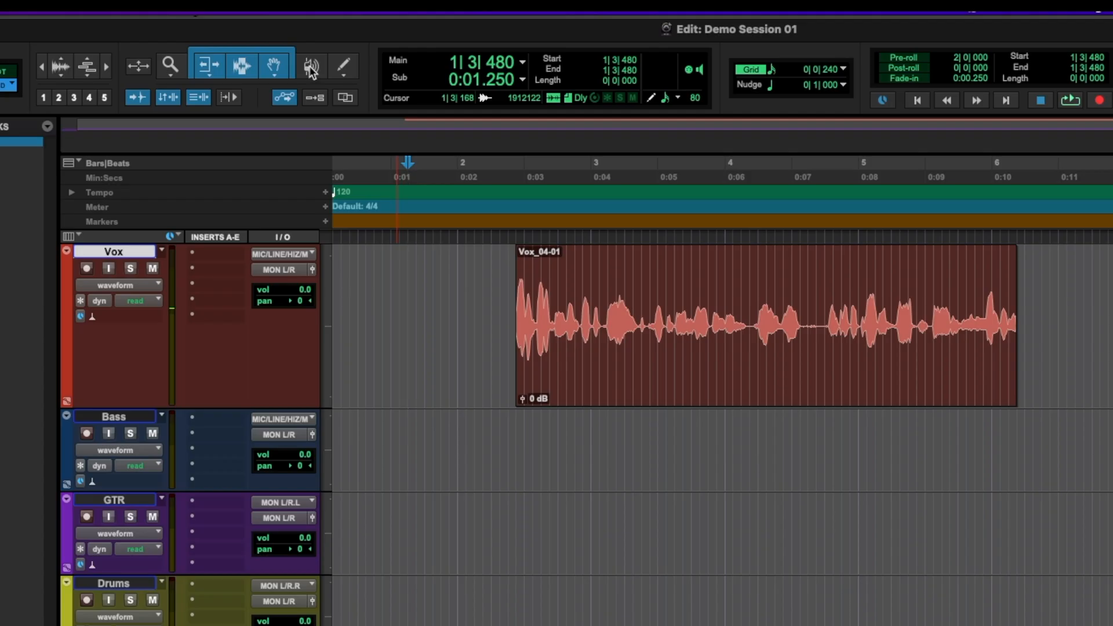
click(310, 65)
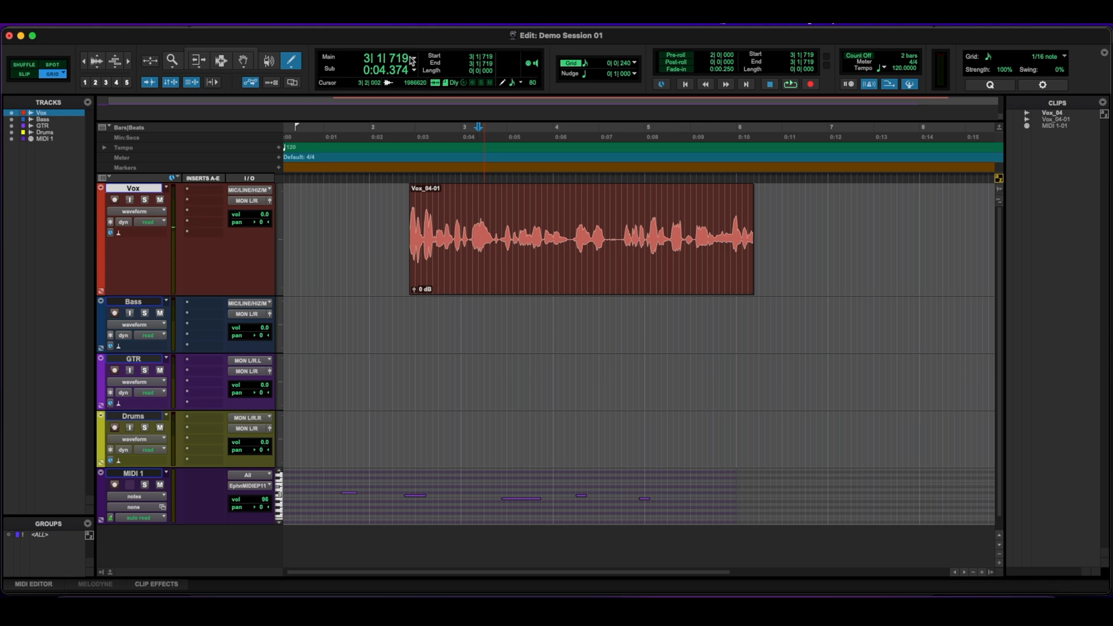
click(415, 60)
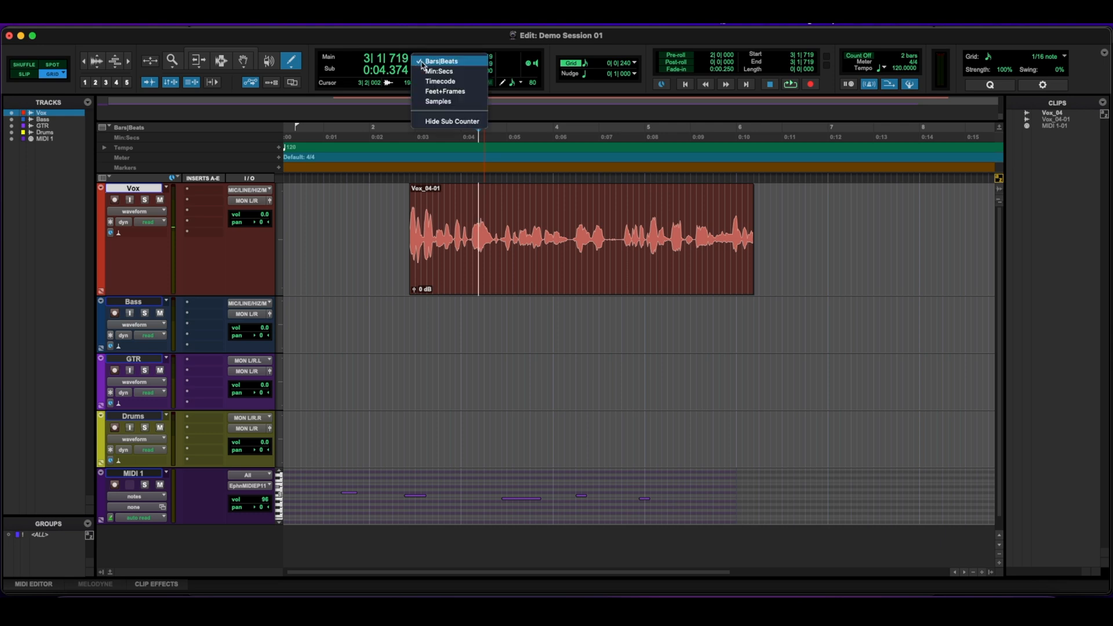
mouse_move(438, 69)
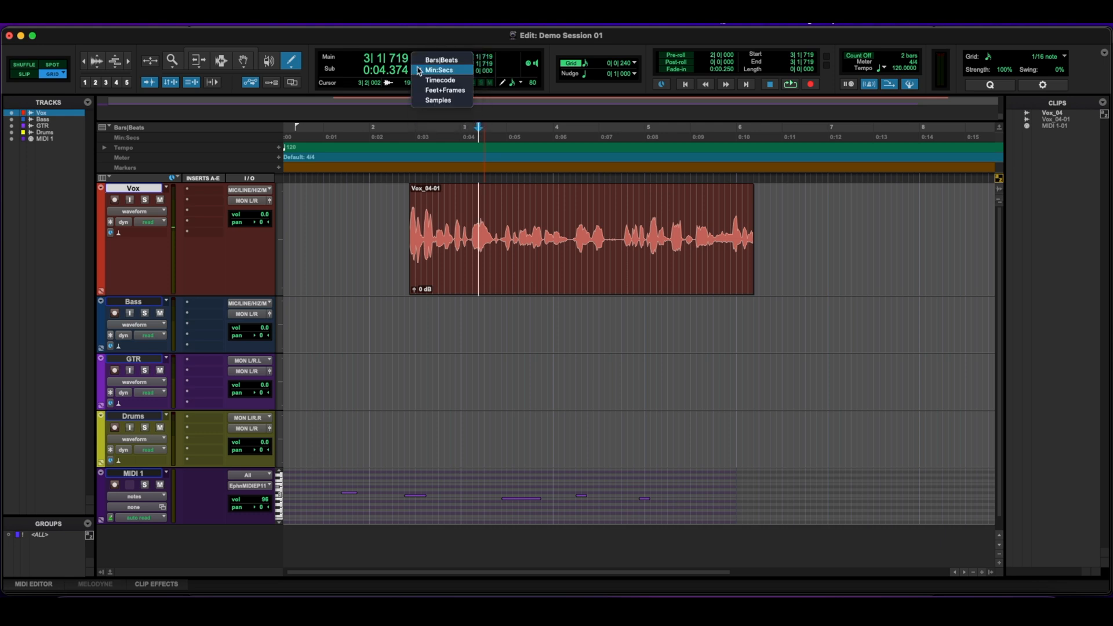
click(441, 59)
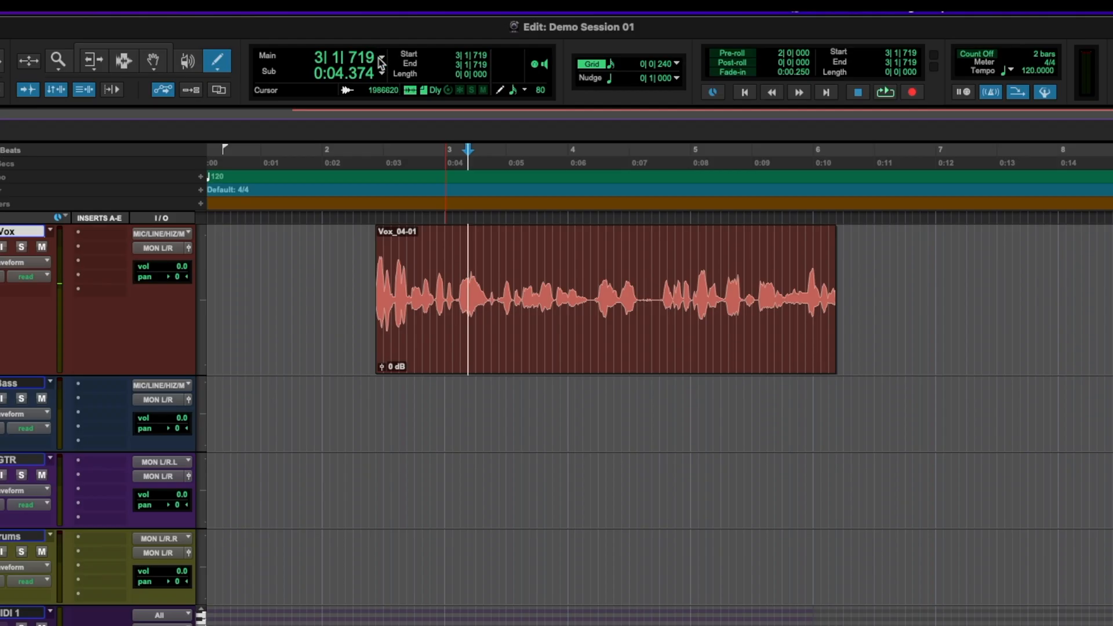
click(381, 59)
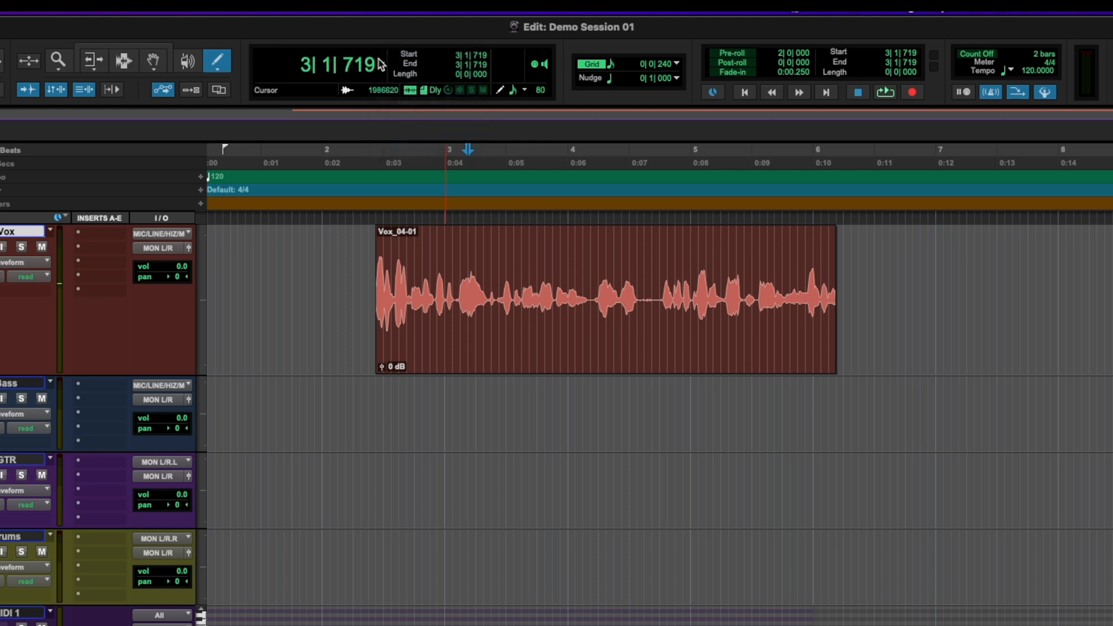
click(333, 62)
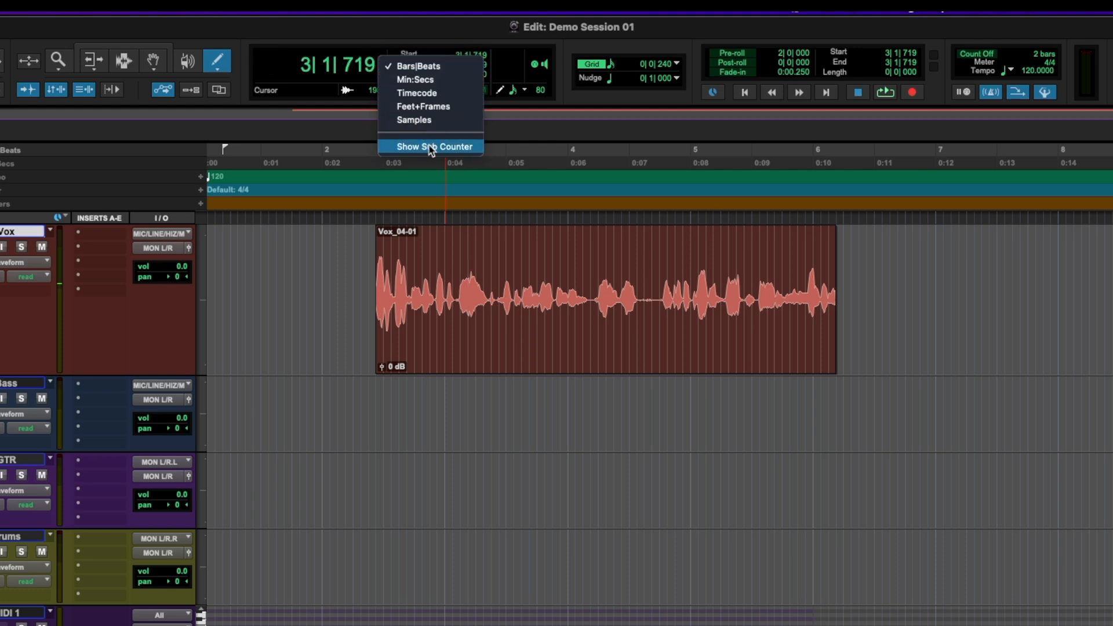
click(429, 148)
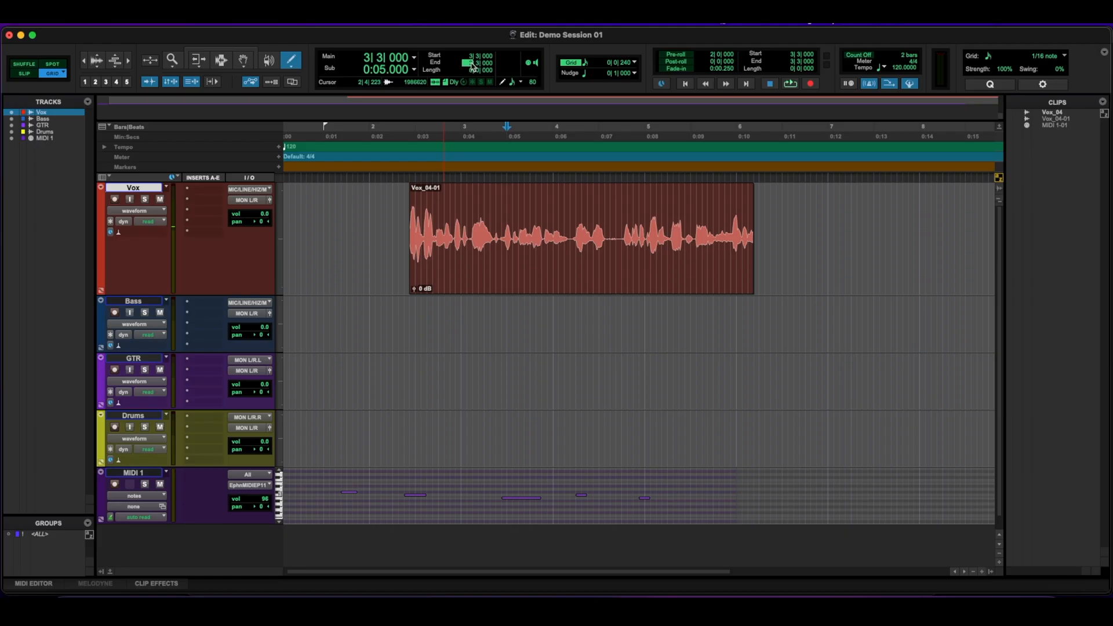
drag(505, 238, 826, 237)
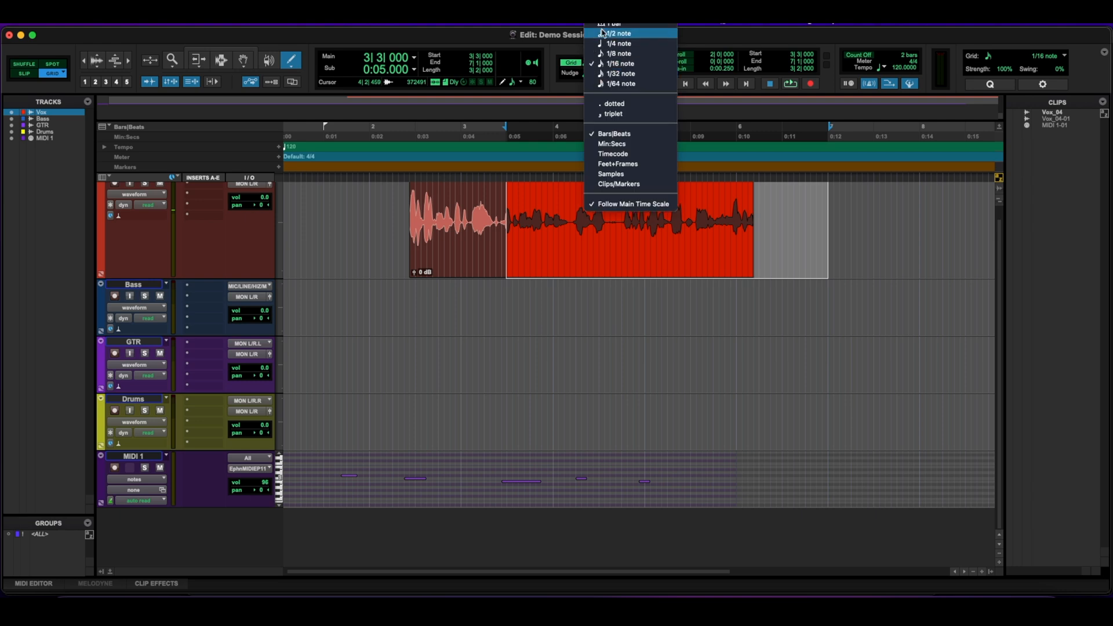
mouse_move(554, 61)
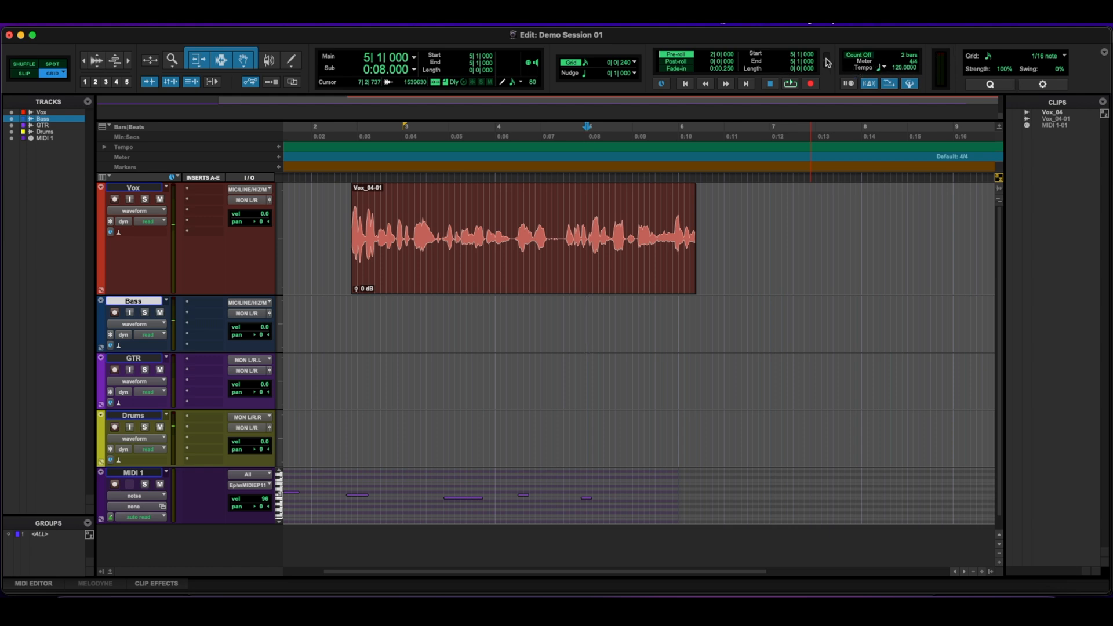
Step: Show the Edit window's toolbar display options from the top-right toolbar menu
click(1105, 52)
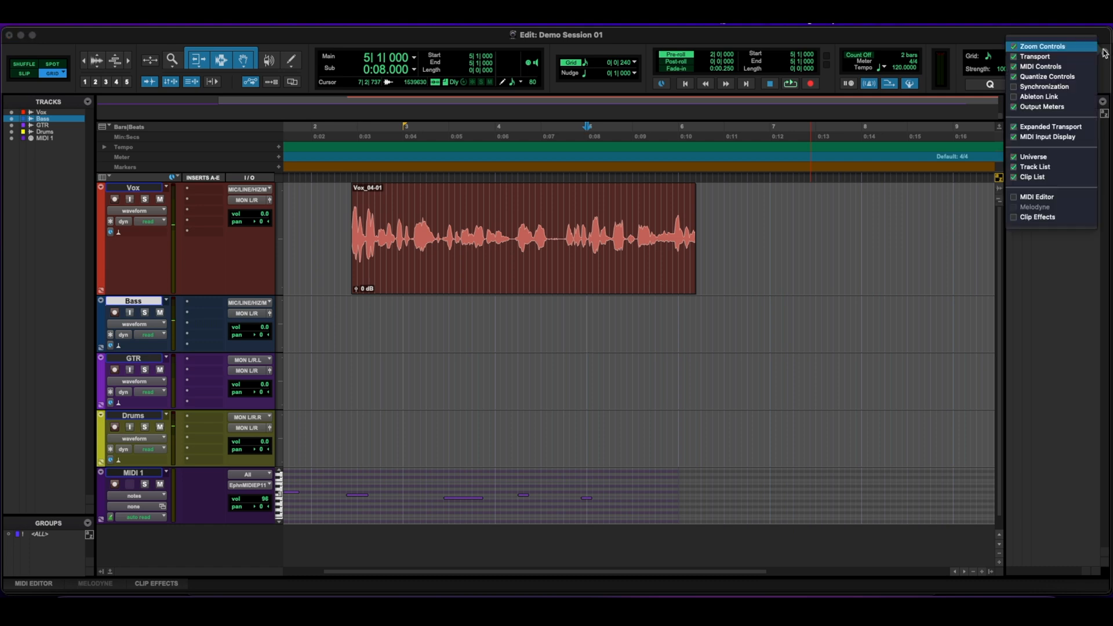
mouse_move(1051, 137)
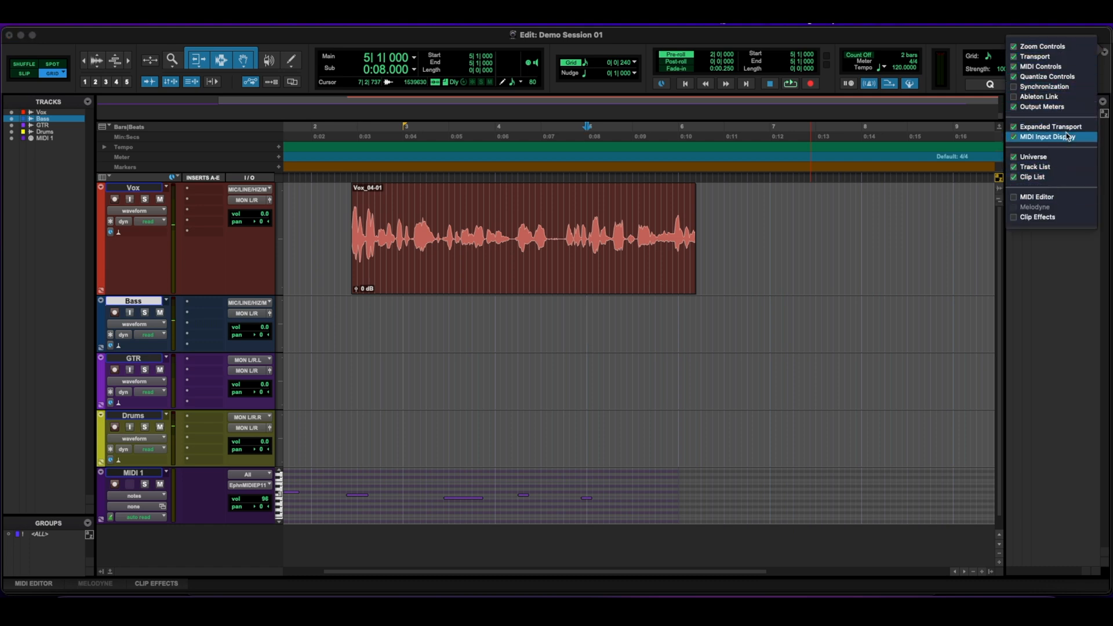